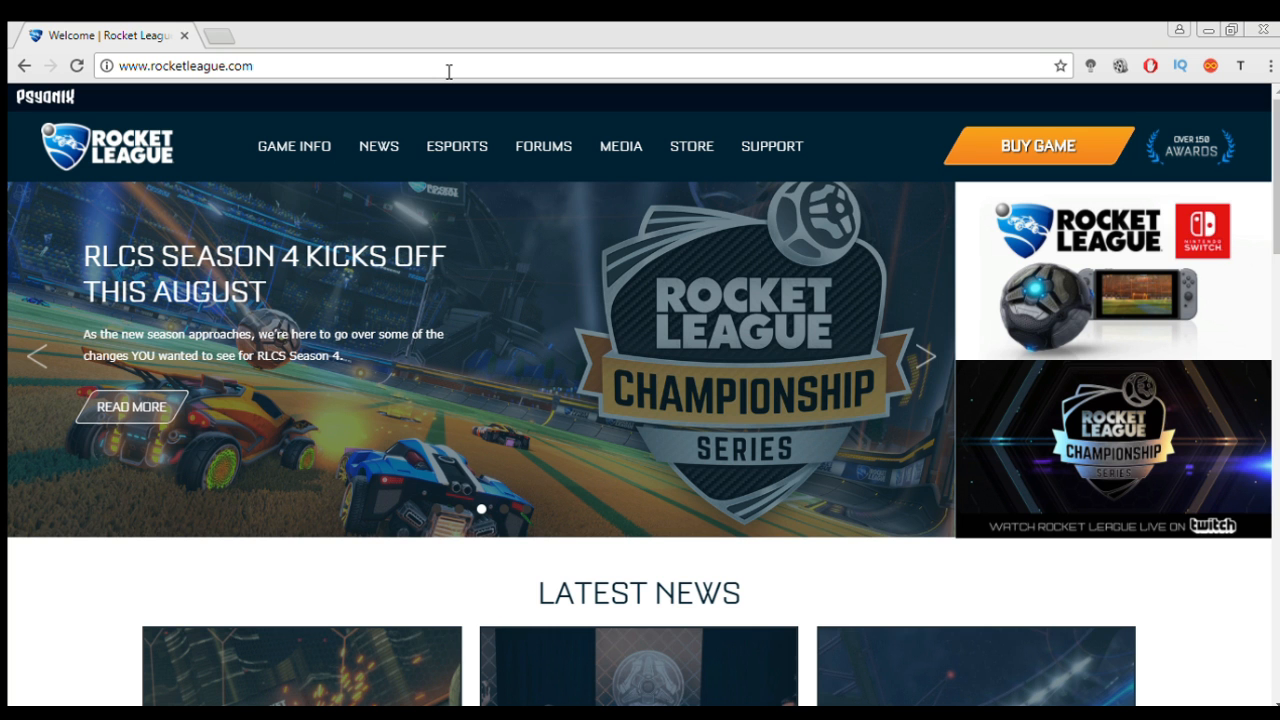
Go to the Rocket League support site from the browser address bar
{"action": "left_click", "coordinate": [924, 356]}
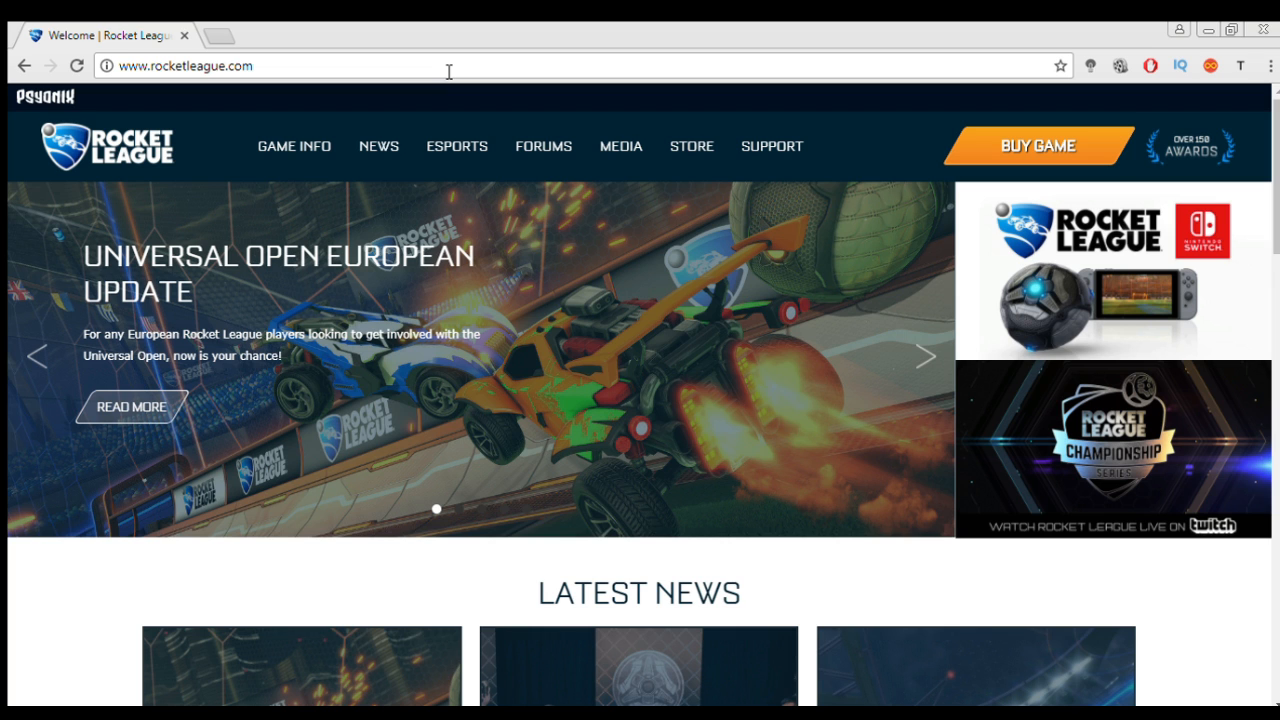
{"action": "left_click", "coordinate": [924, 356]}
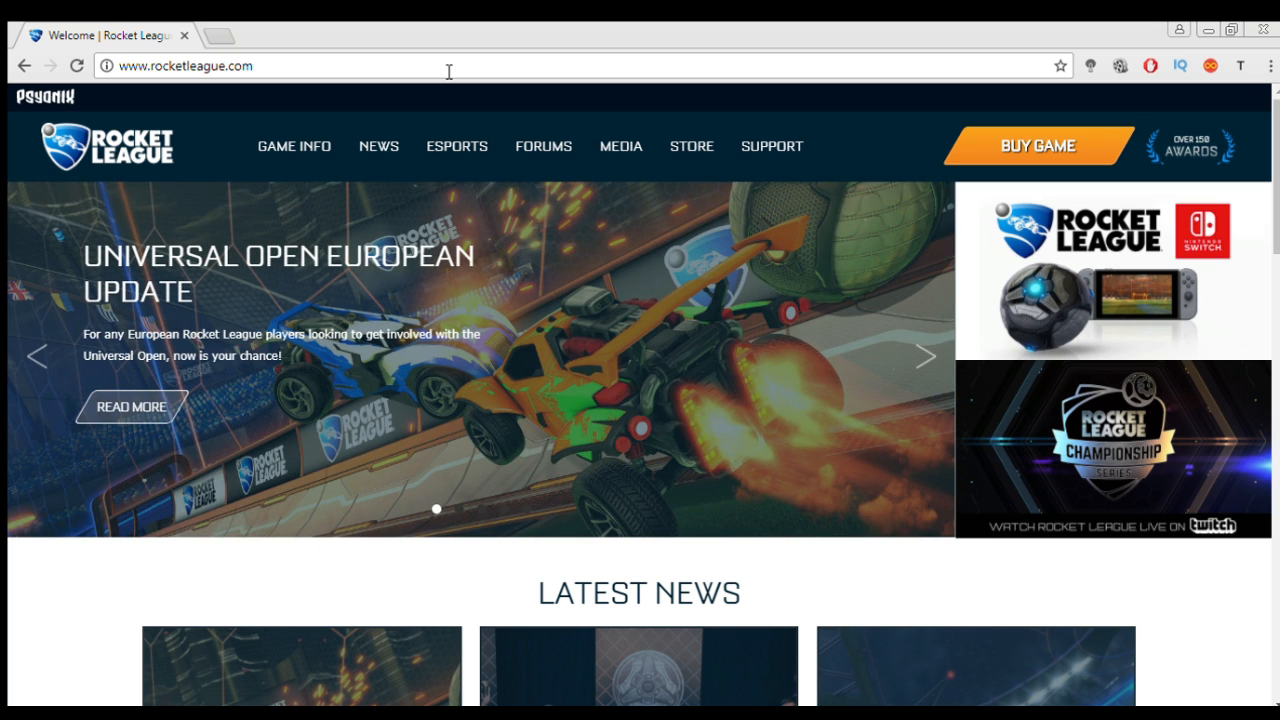
{"action": "left_click", "coordinate": [924, 356]}
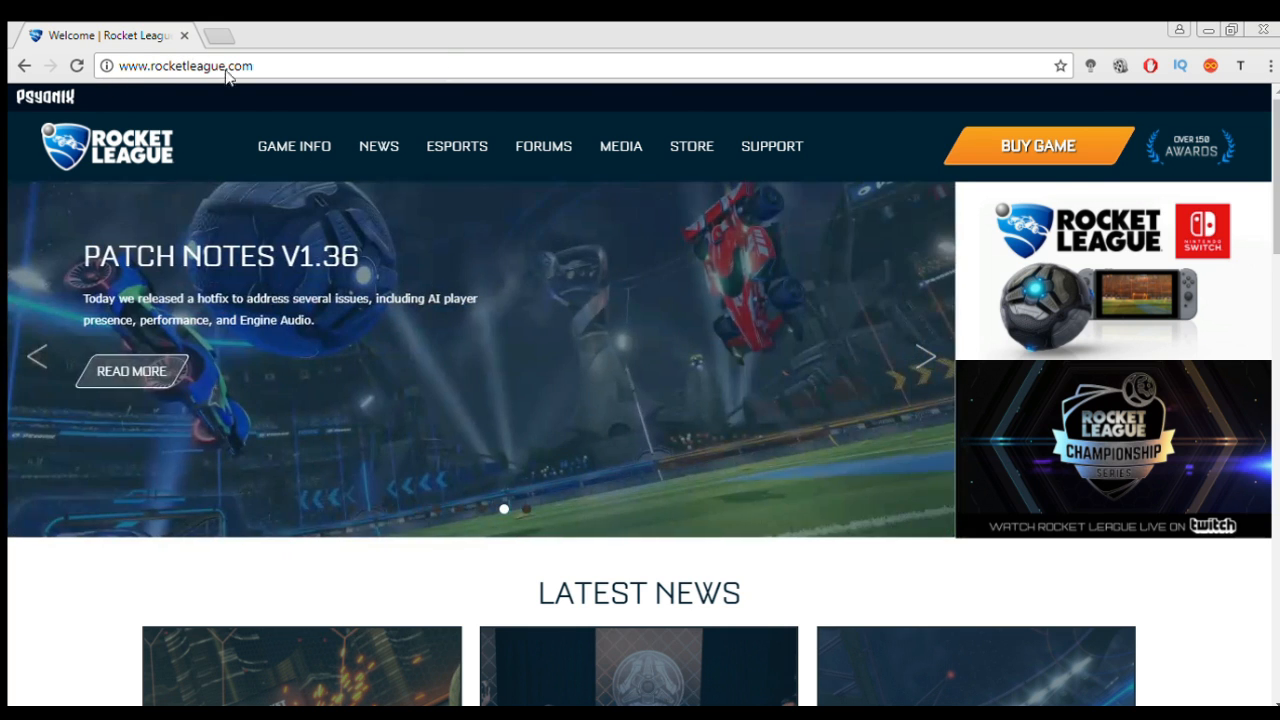
{"action": "left_click", "coordinate": [184, 64]}
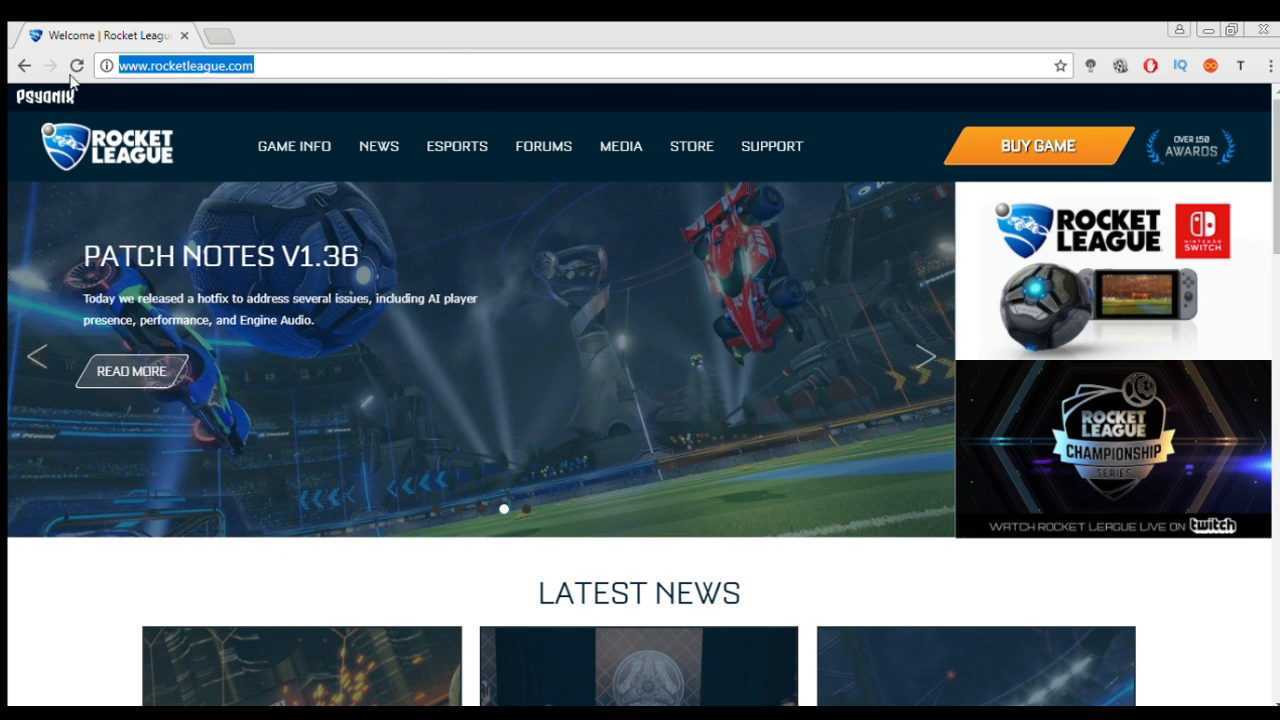
{"action": "mouse_move", "coordinate": [348, 76]}
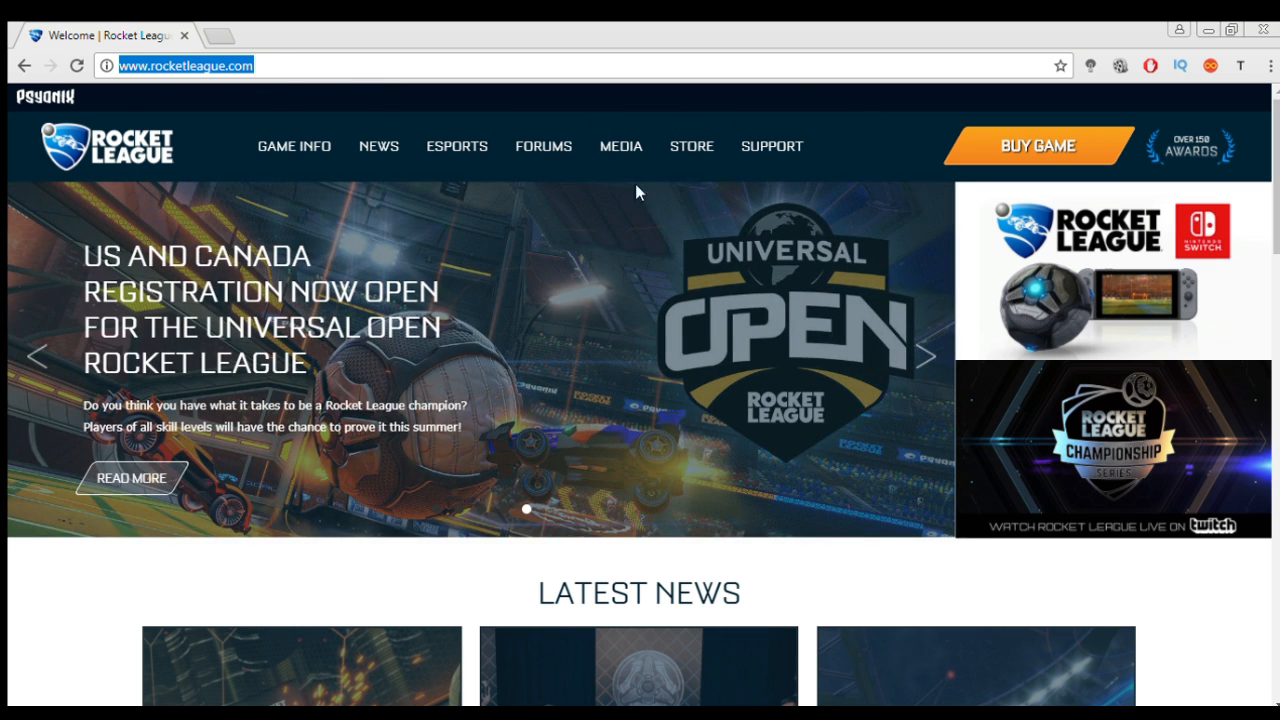
{"action": "mouse_move", "coordinate": [816, 148]}
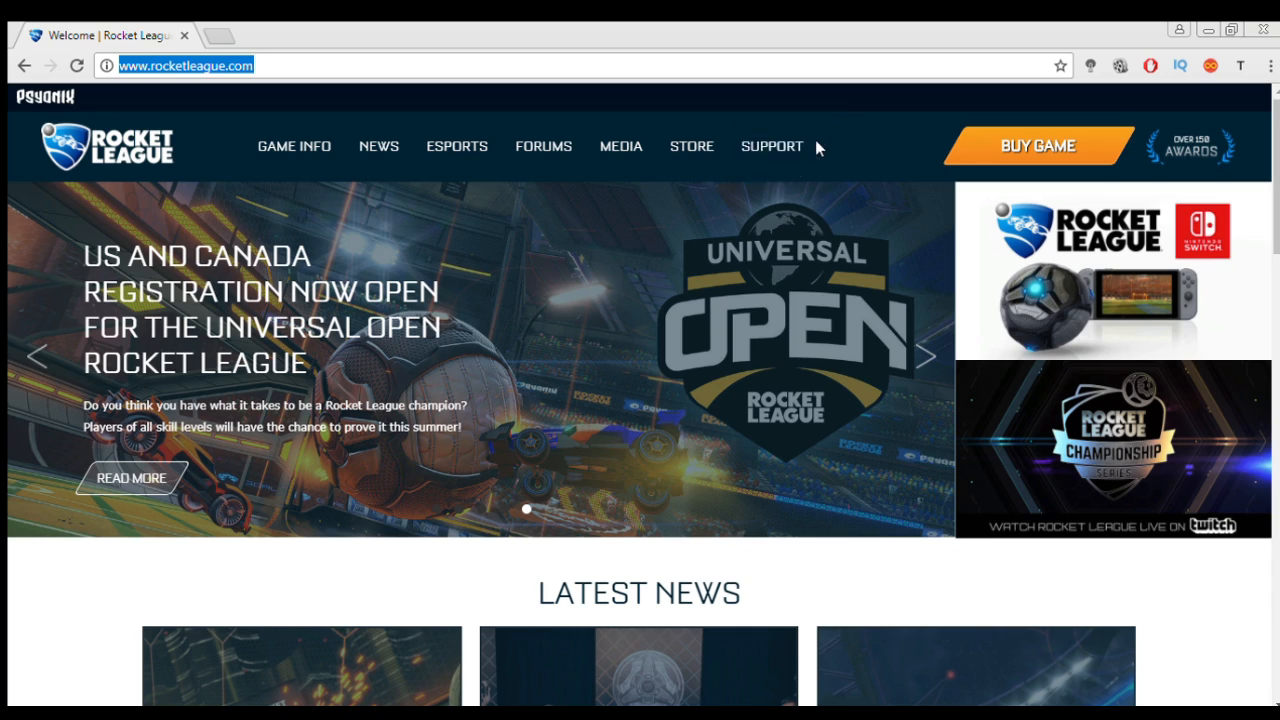
{"action": "left_click", "coordinate": [772, 146]}
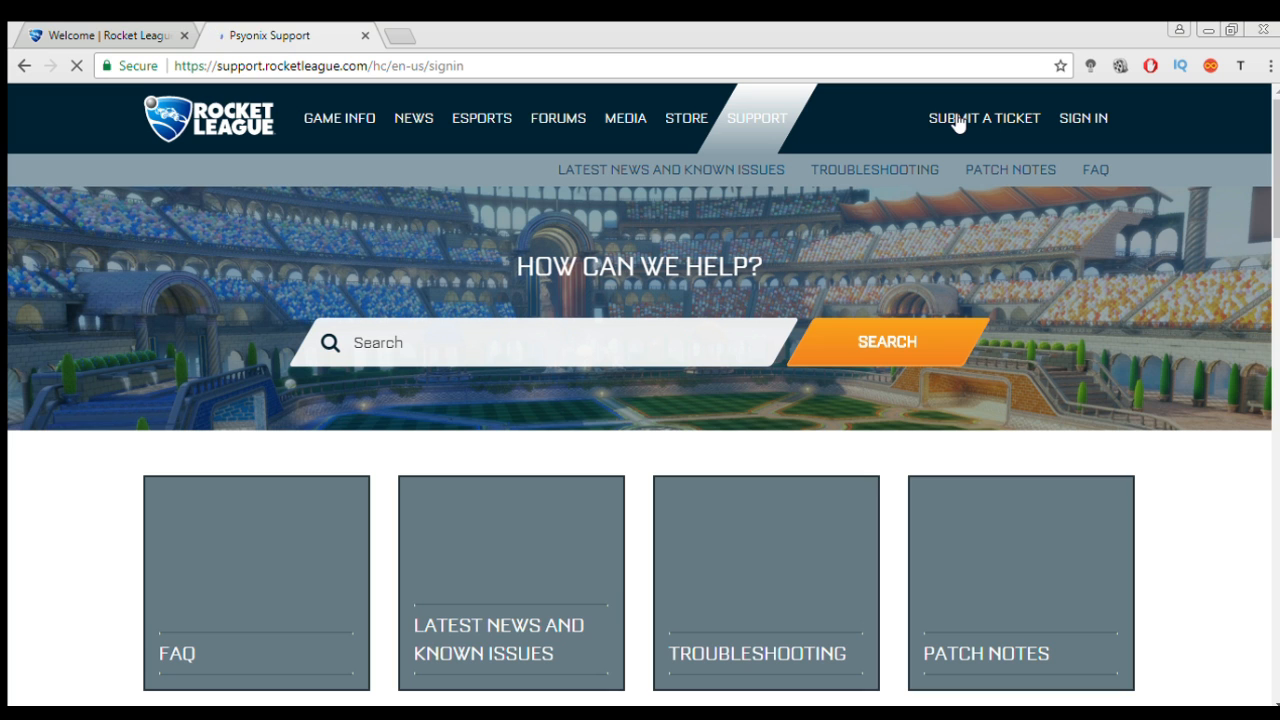
Start a new support ticket and choose PlayStation as the sign-in platform
{"action": "left_click", "coordinate": [1084, 118]}
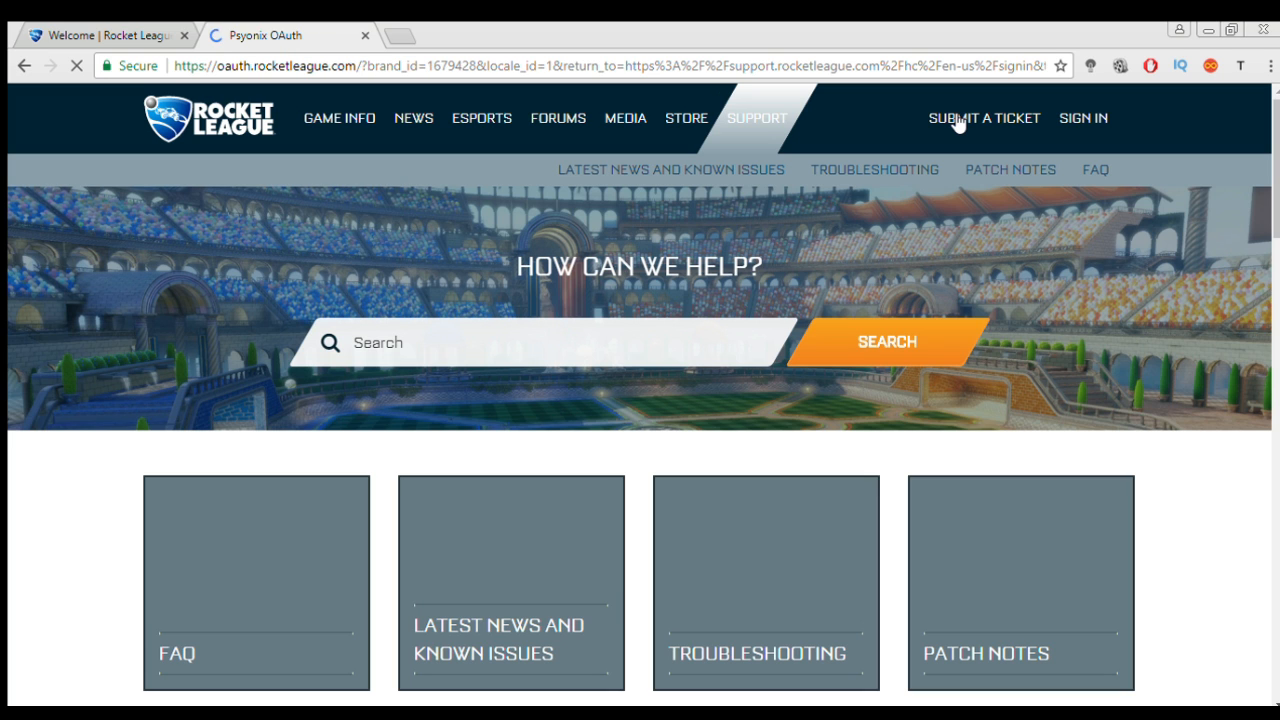
{"action": "left_click", "coordinate": [1082, 118]}
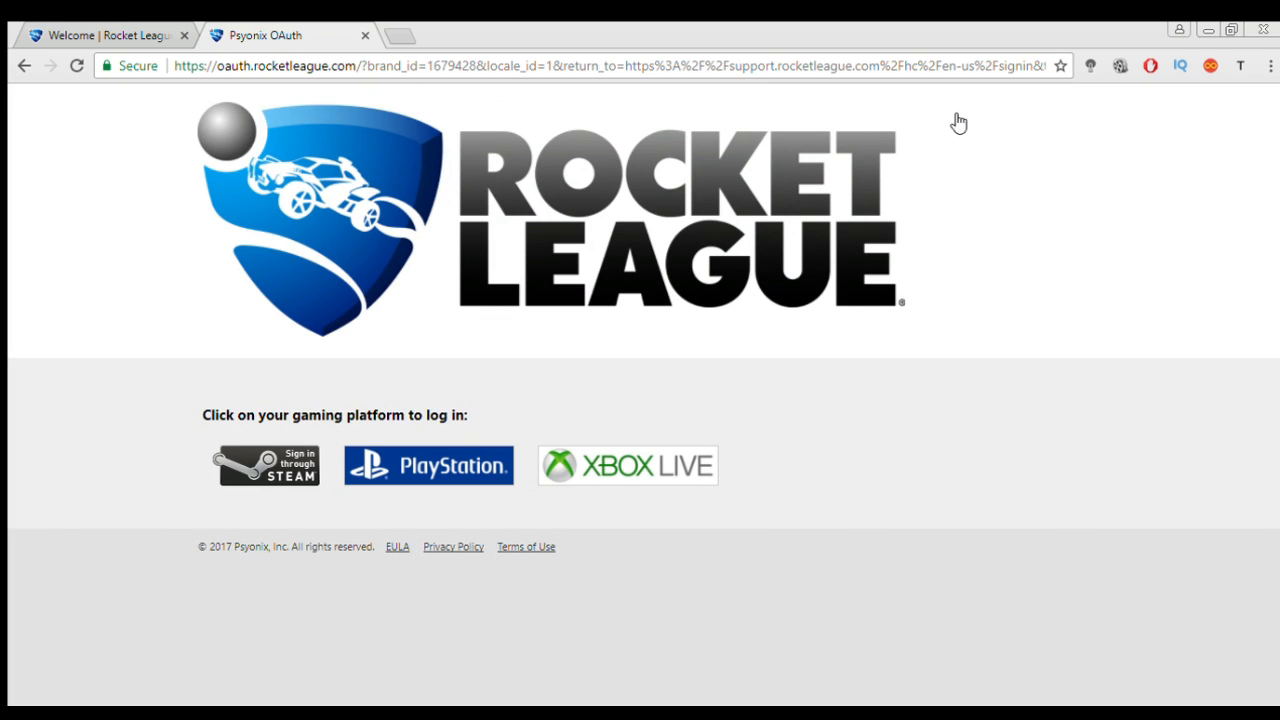
{"action": "mouse_move", "coordinate": [296, 438]}
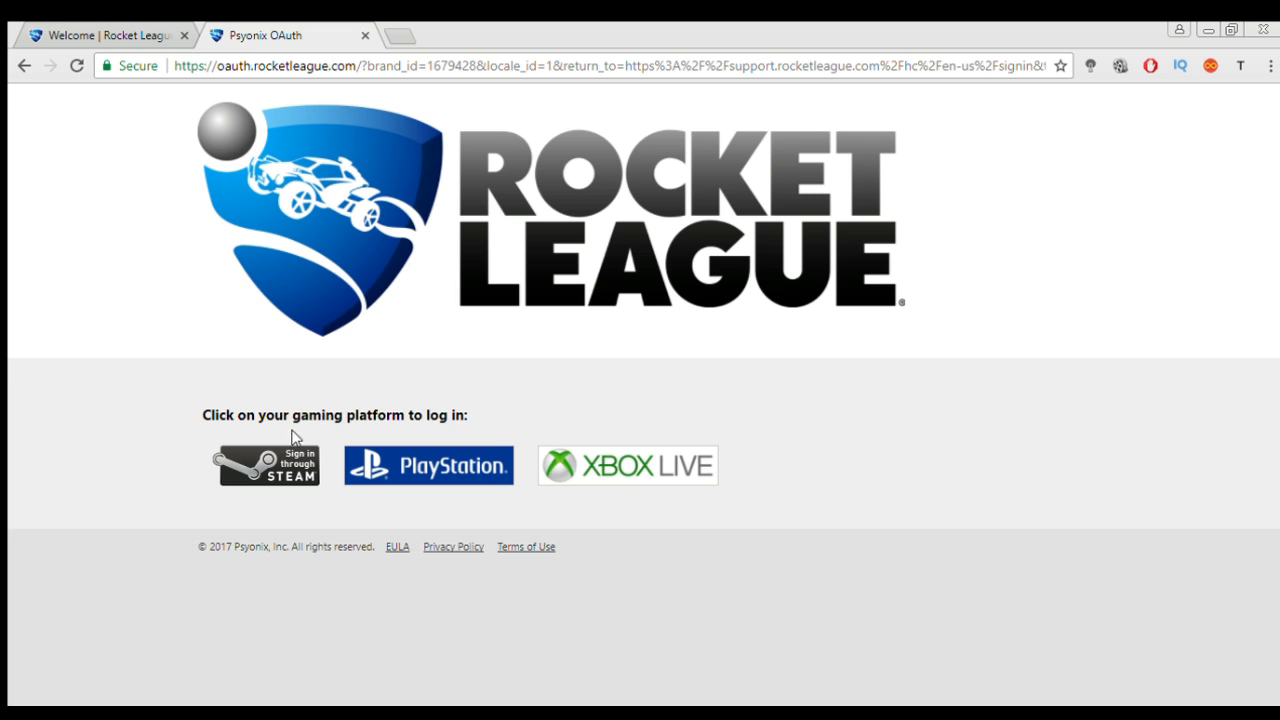
{"action": "left_click", "coordinate": [428, 464]}
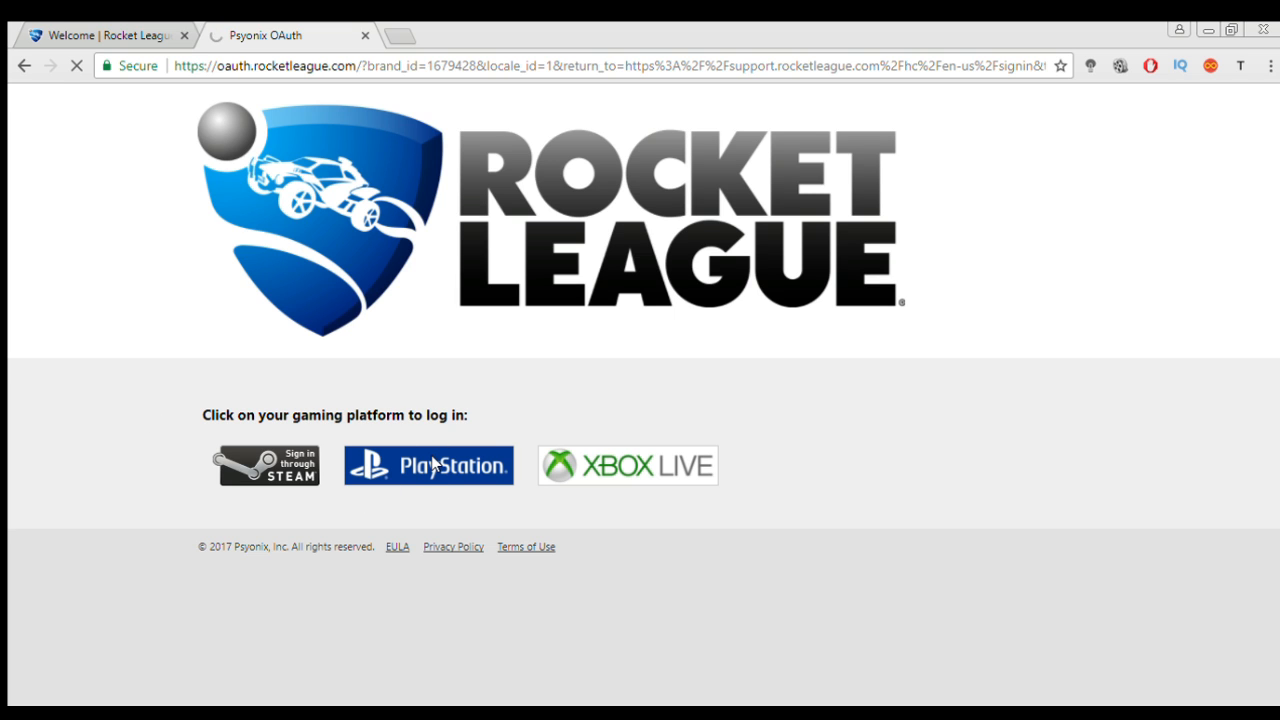
Sign in with the saved PlayStation Network ID and password
{"action": "left_click", "coordinate": [428, 464]}
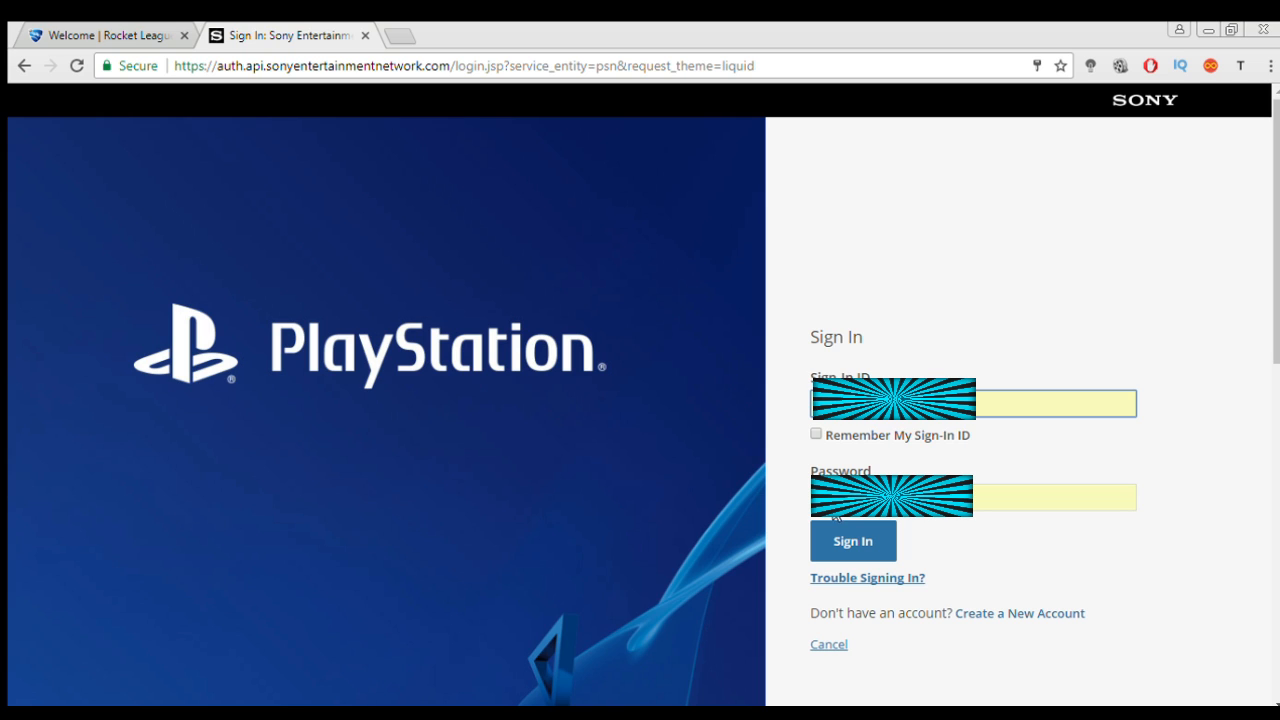
{"action": "left_click", "coordinate": [852, 540]}
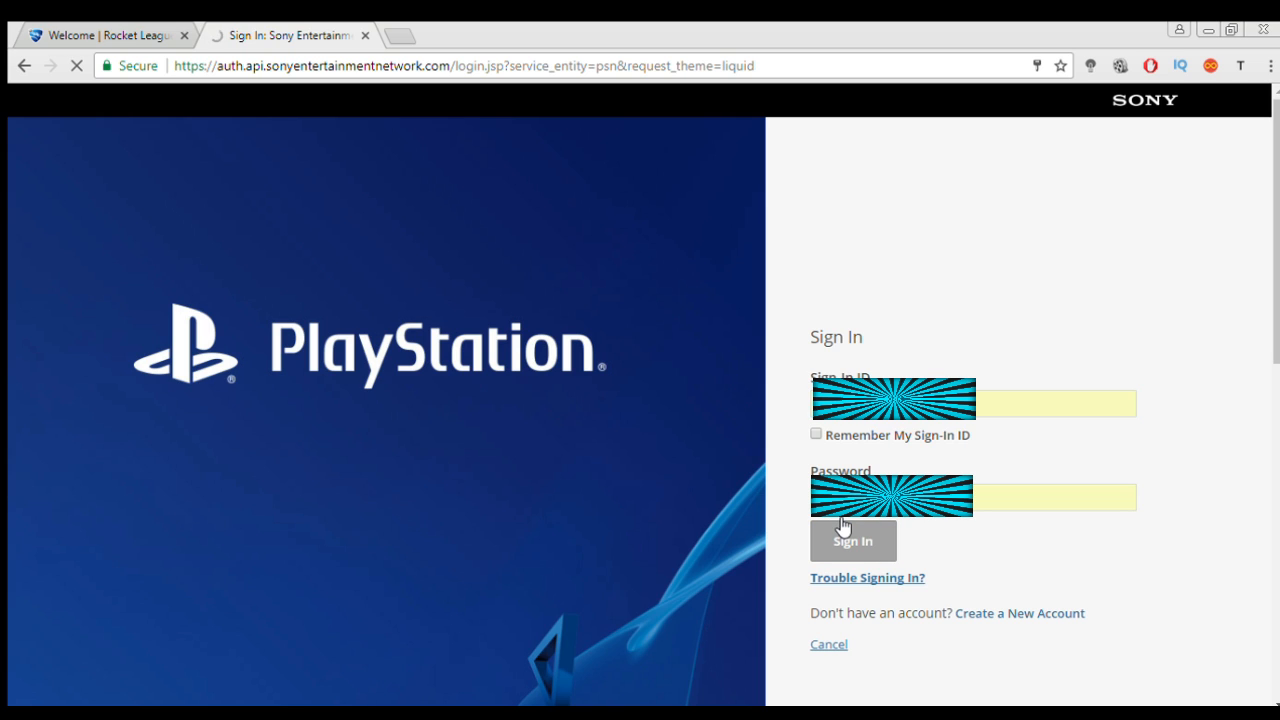
{"action": "left_click", "coordinate": [852, 540]}
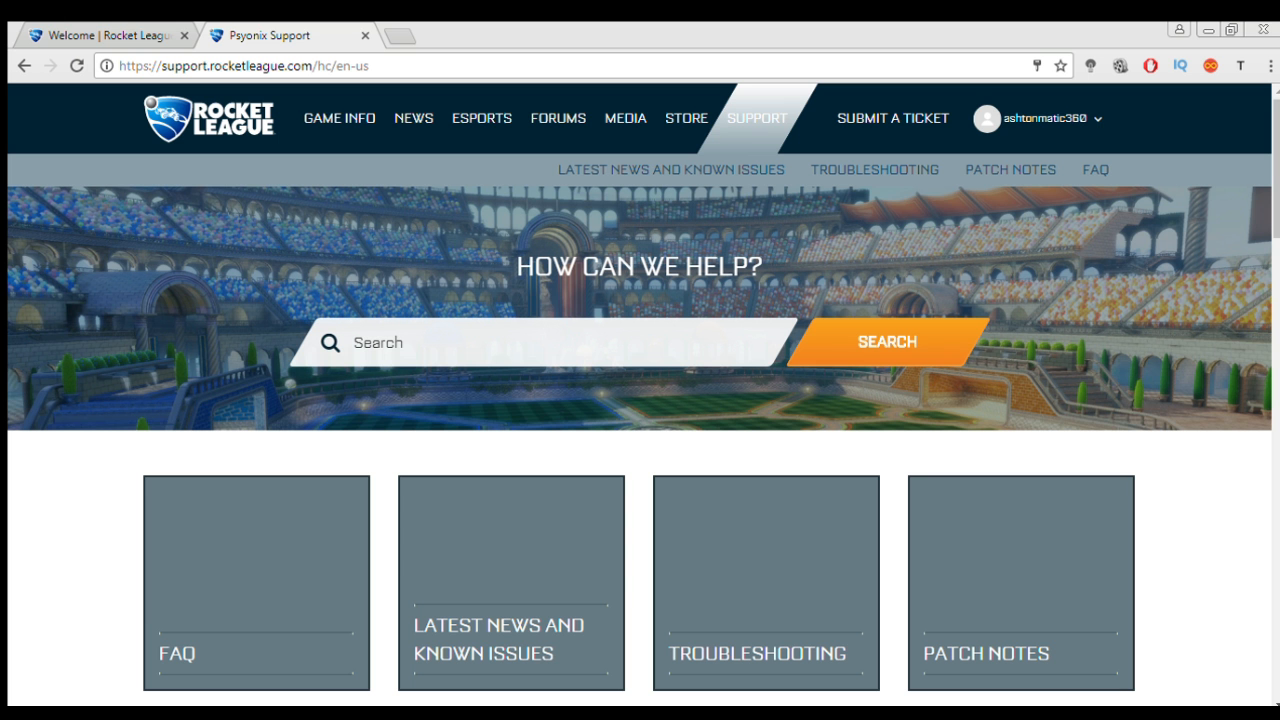
Start a new request with subject 'I have got scammed!' and begin the item-scam description
{"action": "left_click", "coordinate": [892, 118]}
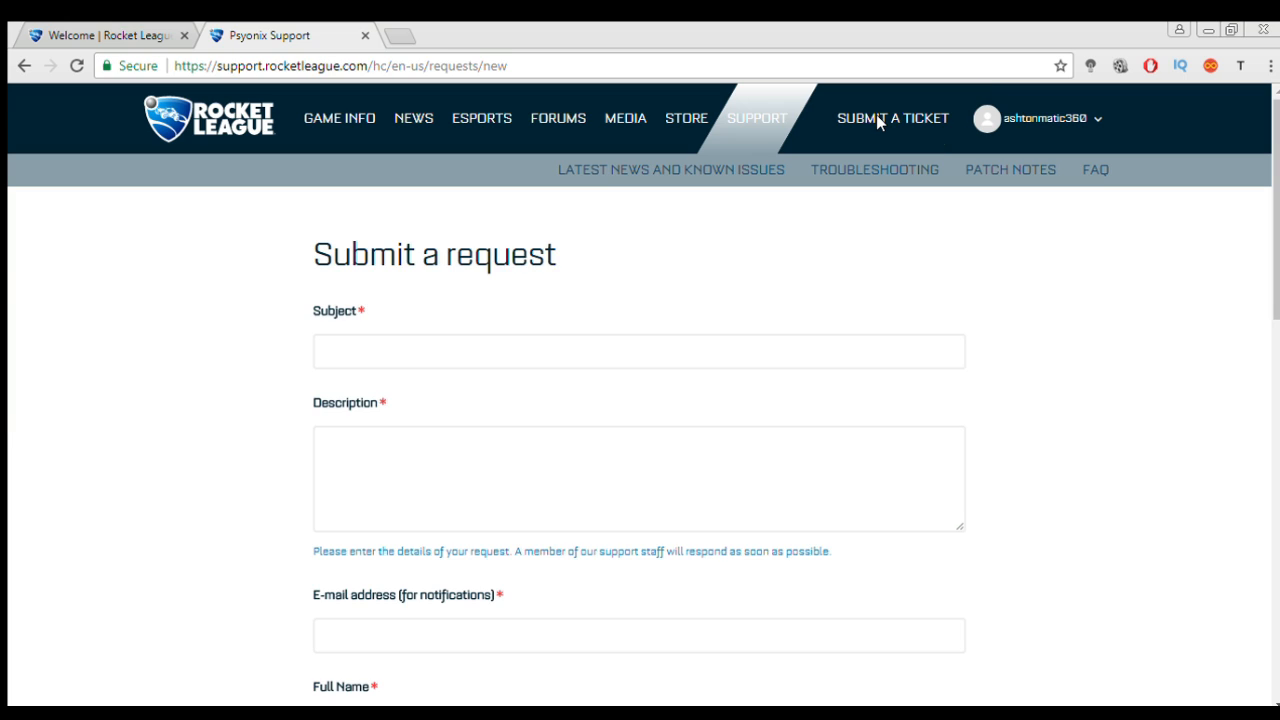
{"action": "mouse_move", "coordinate": [788, 196]}
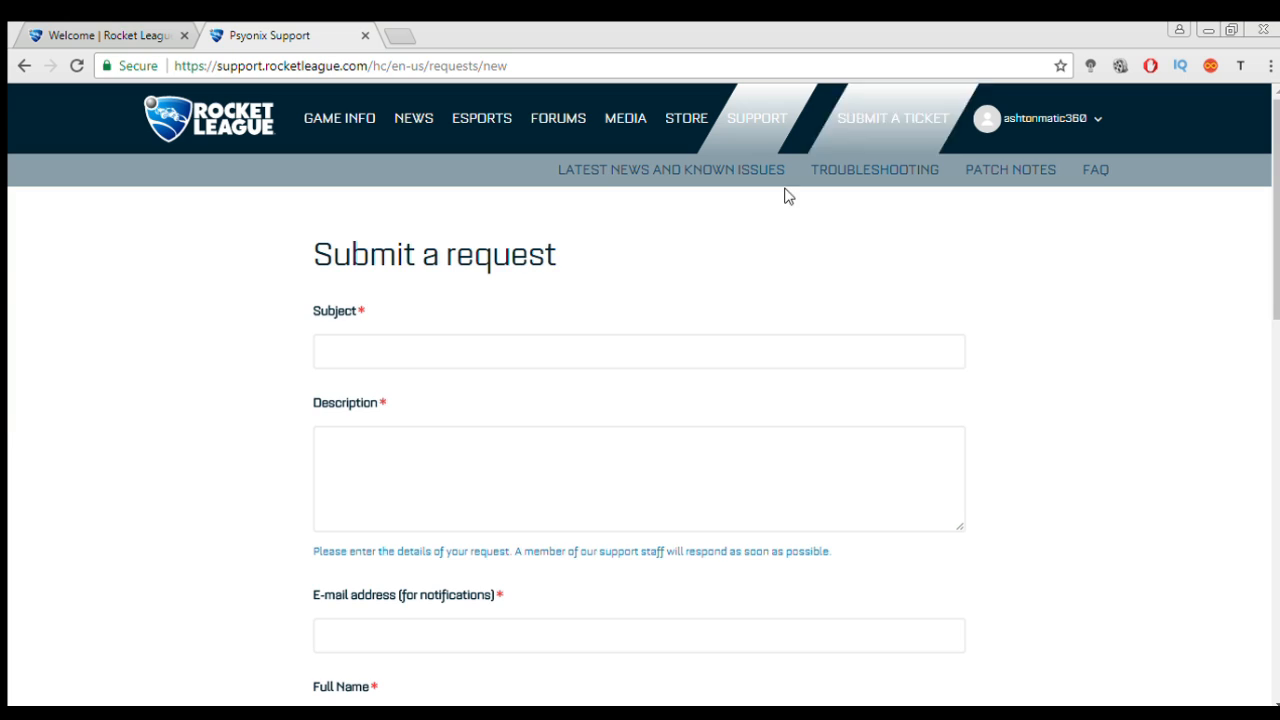
{"action": "left_click", "coordinate": [638, 352]}
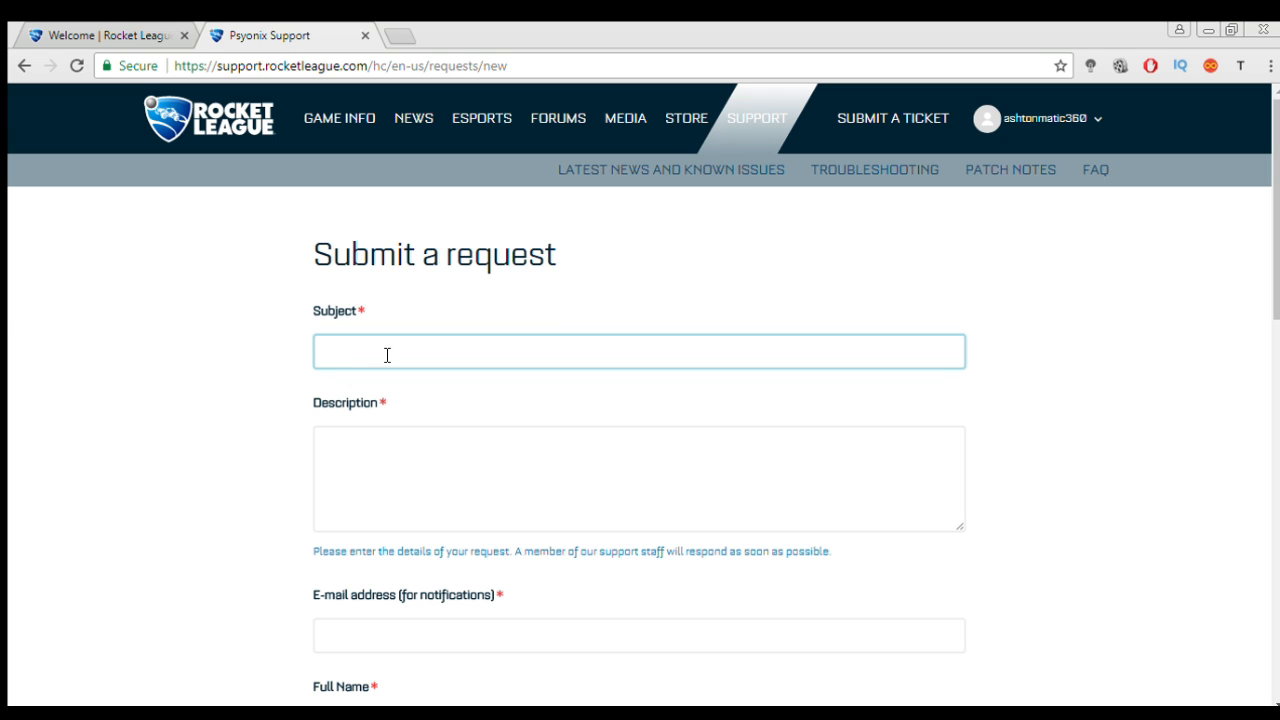
{"action": "mouse_move", "coordinate": [434, 348]}
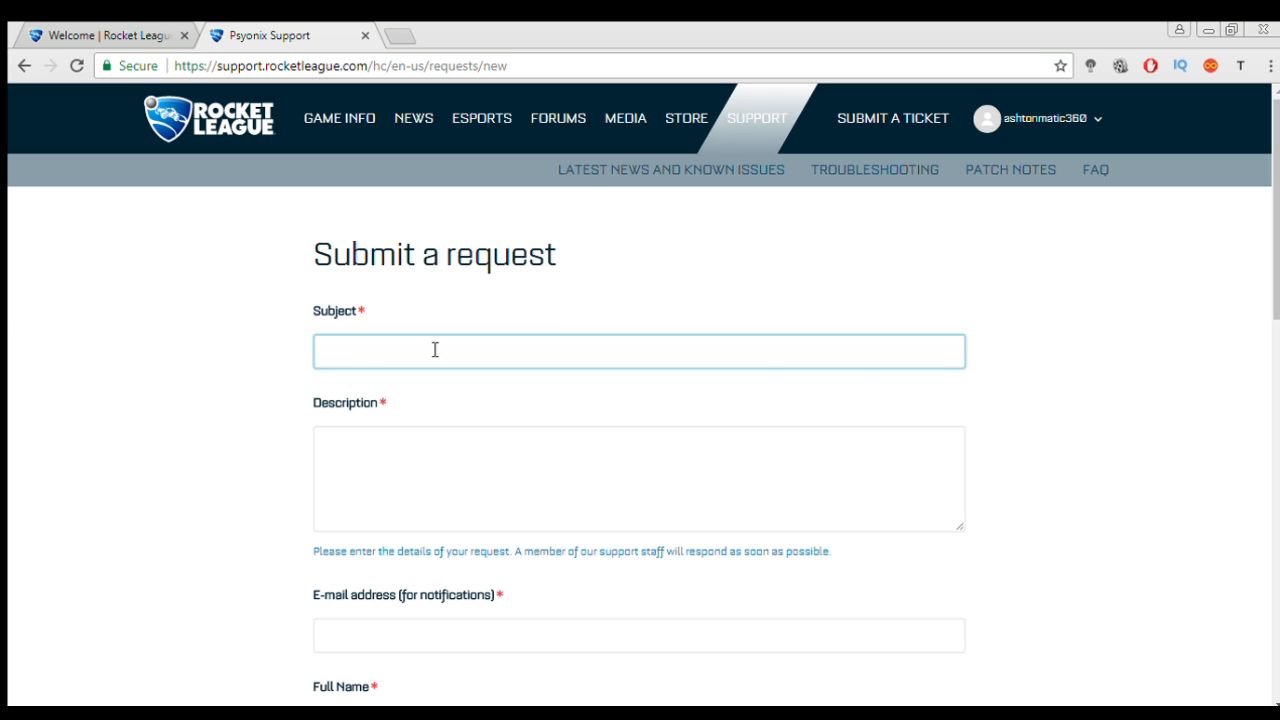
{"action": "mouse_move", "coordinate": [950, 376]}
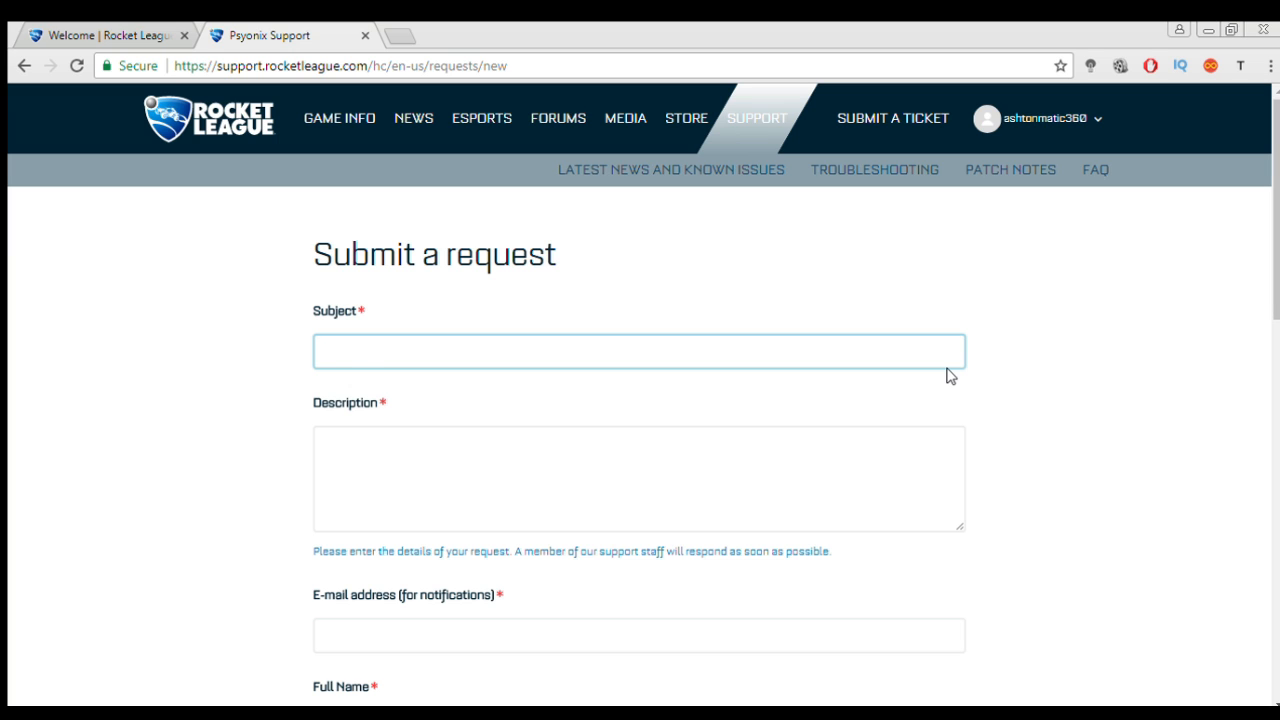
{"action": "type", "text": "I have got scammed! ("}
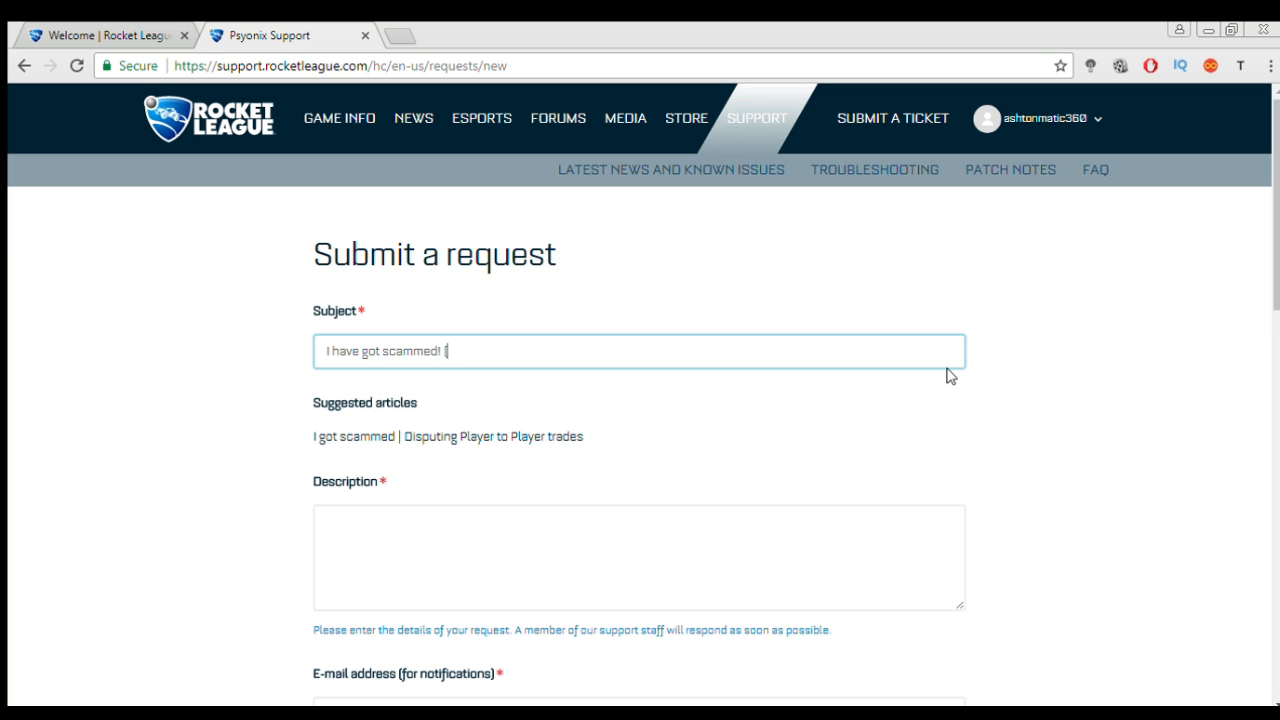
{"action": "type", "text": "[item]"}
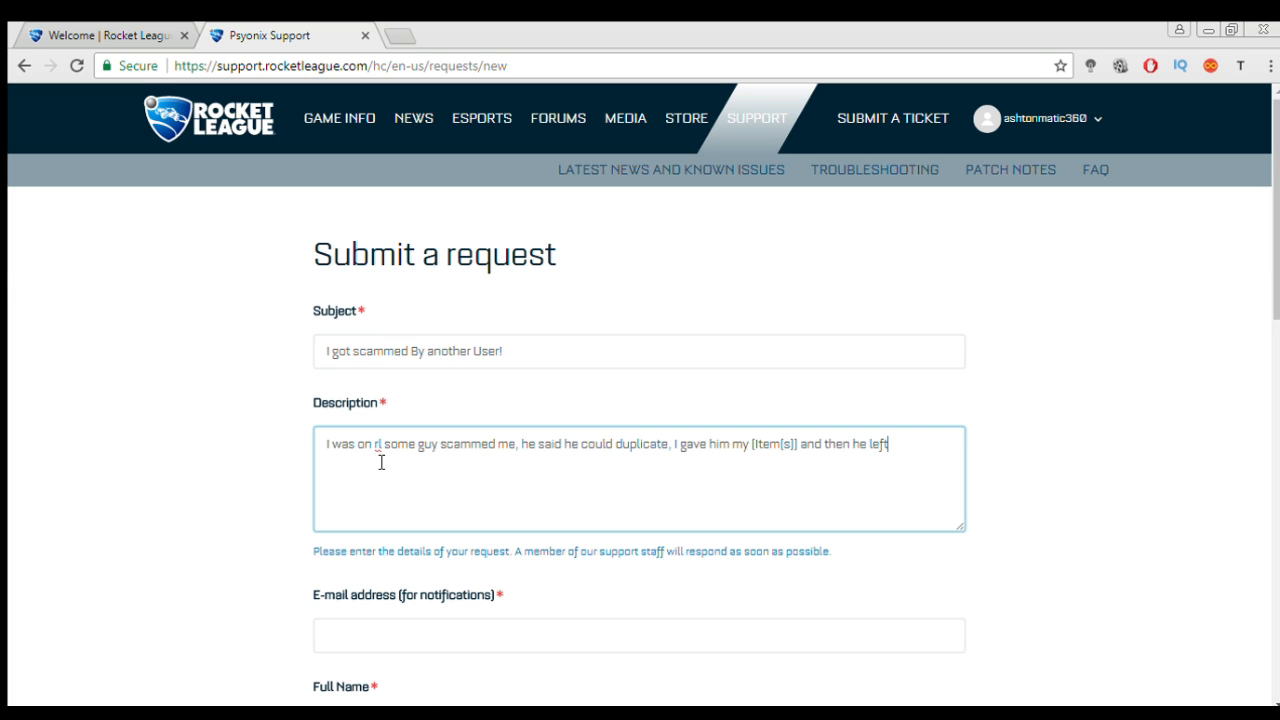
{"action": "mouse_move", "coordinate": [252, 444]}
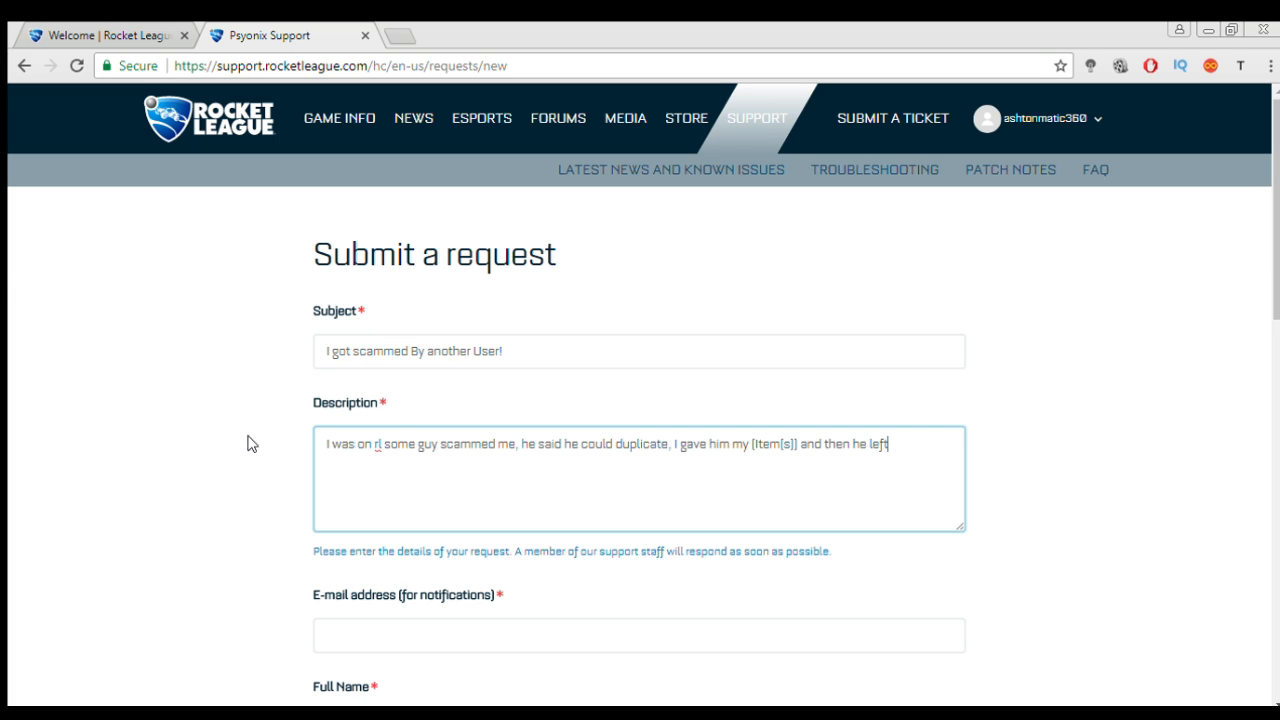
{"action": "mouse_move", "coordinate": [422, 436]}
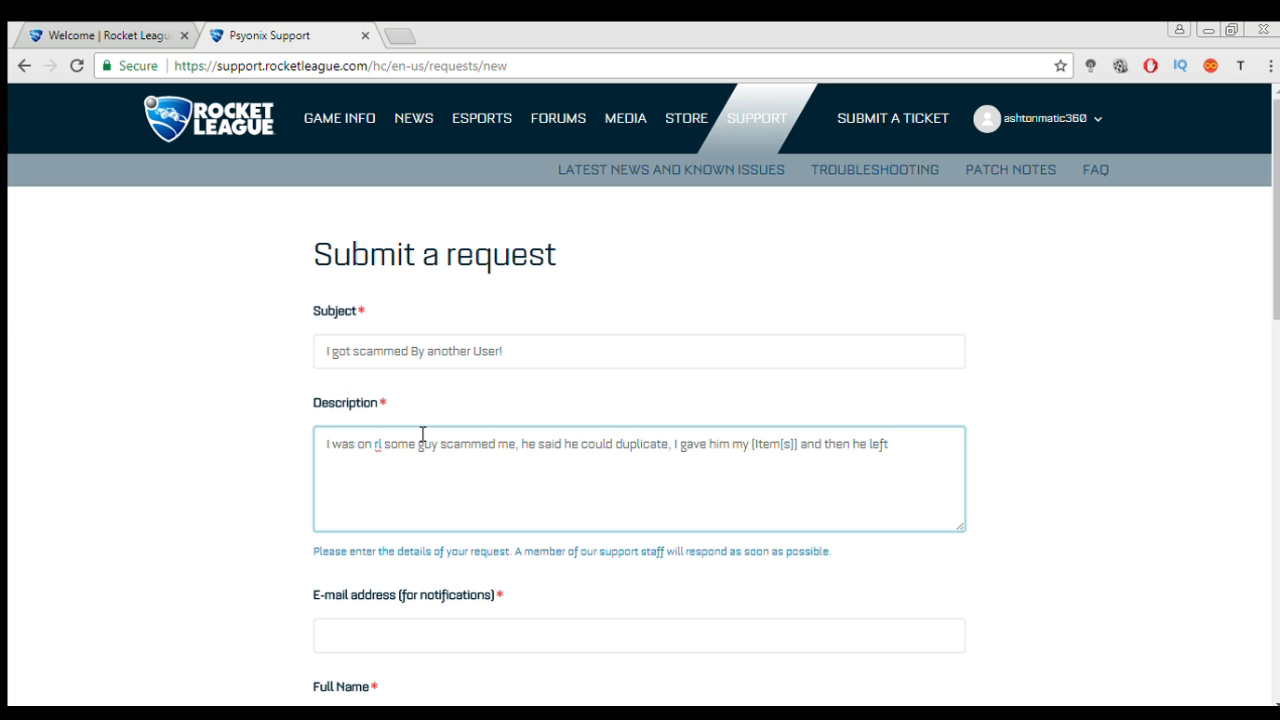
Add the description line '[Platform][Users name] PSN: GotScammed'
{"action": "type", "text": "PSN"}
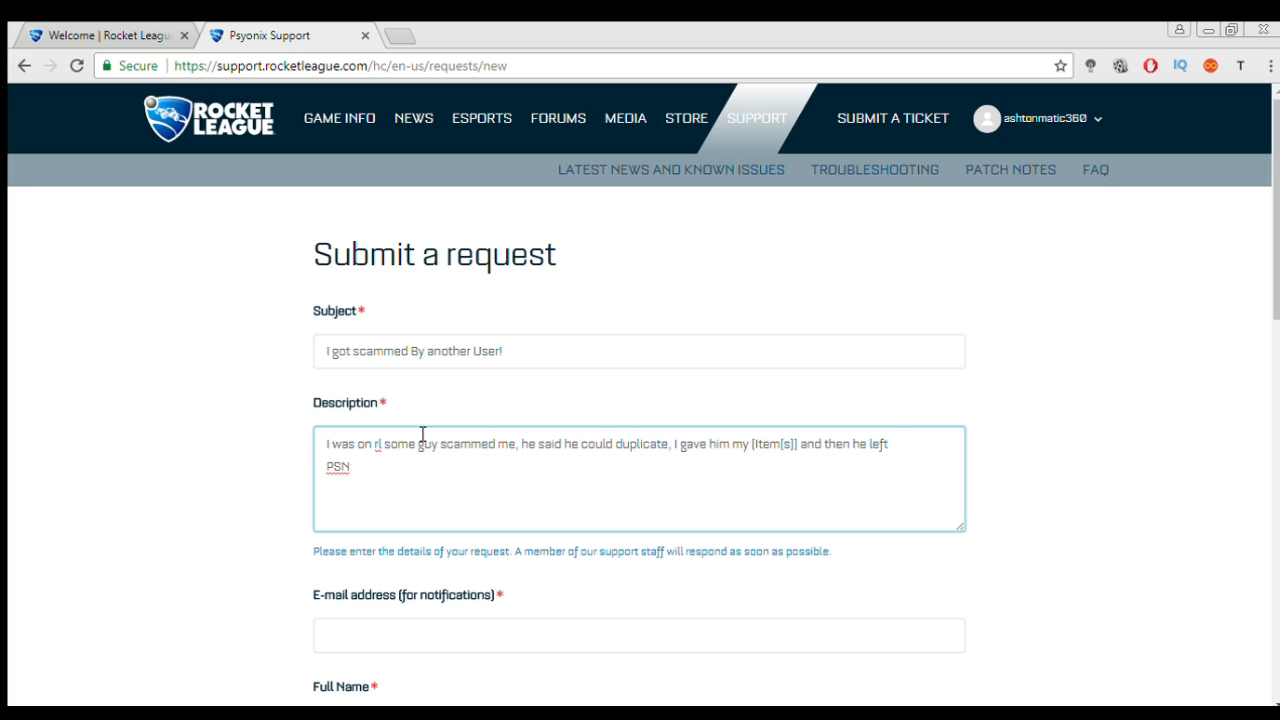
{"action": "type", "text": "S"}
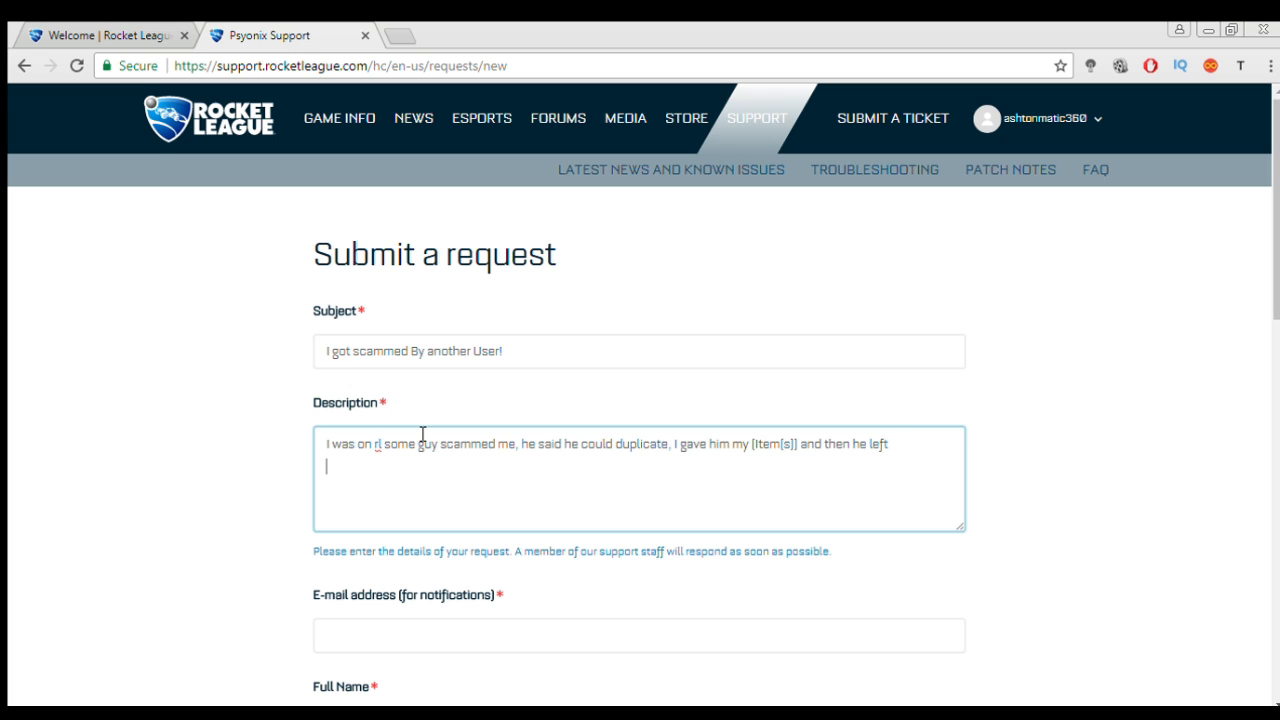
{"action": "type", "text": "[Plat"}
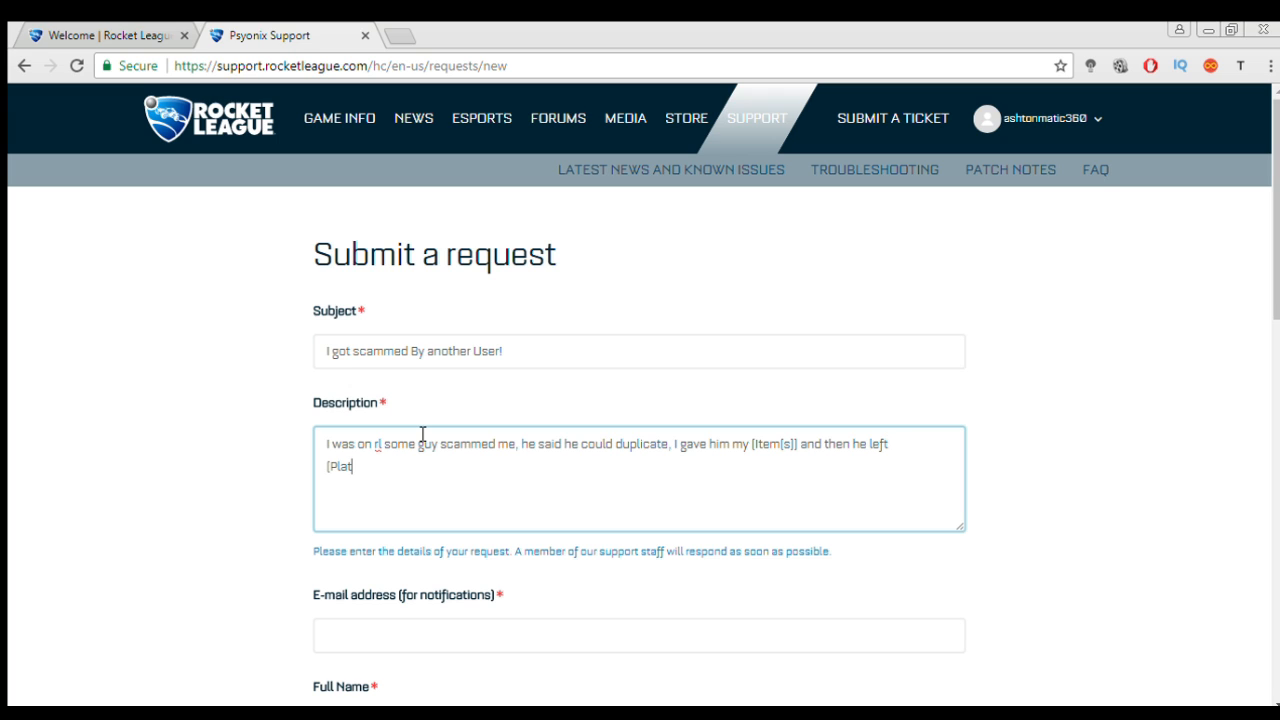
{"action": "type", "text": "form]"}
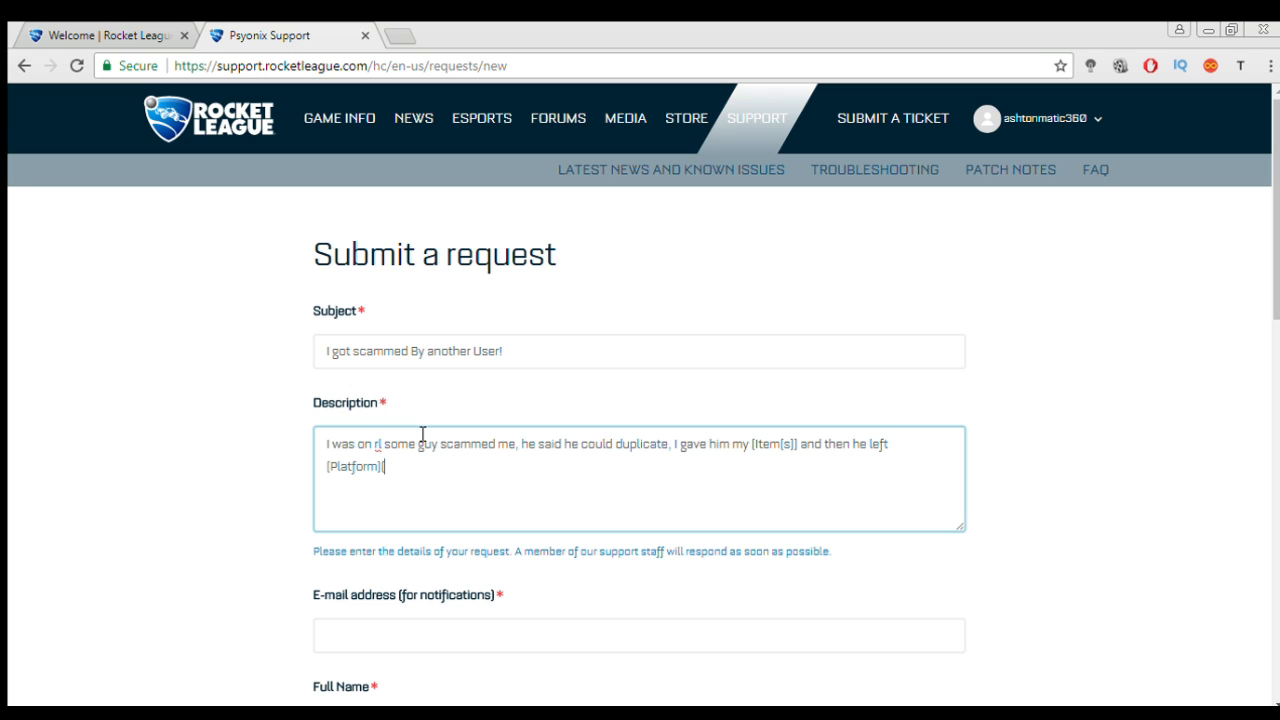
{"action": "type", "text": "[Users n"}
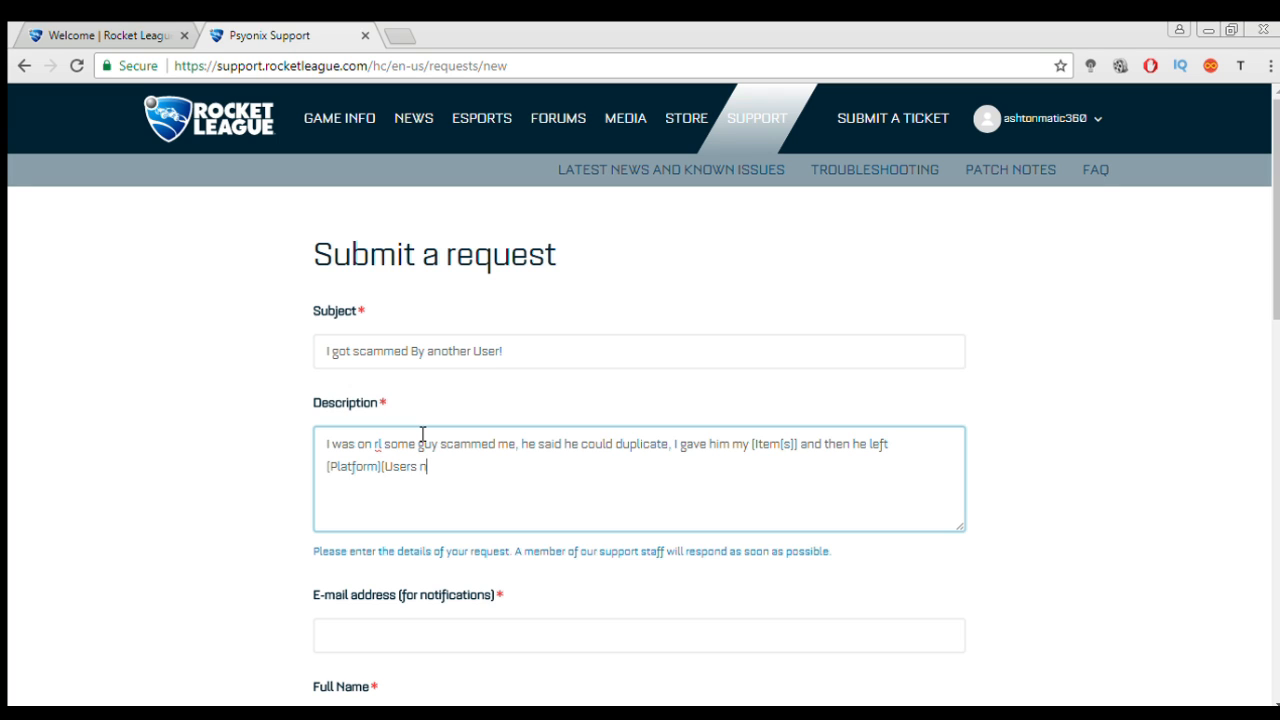
{"action": "type", "text": "name] G"}
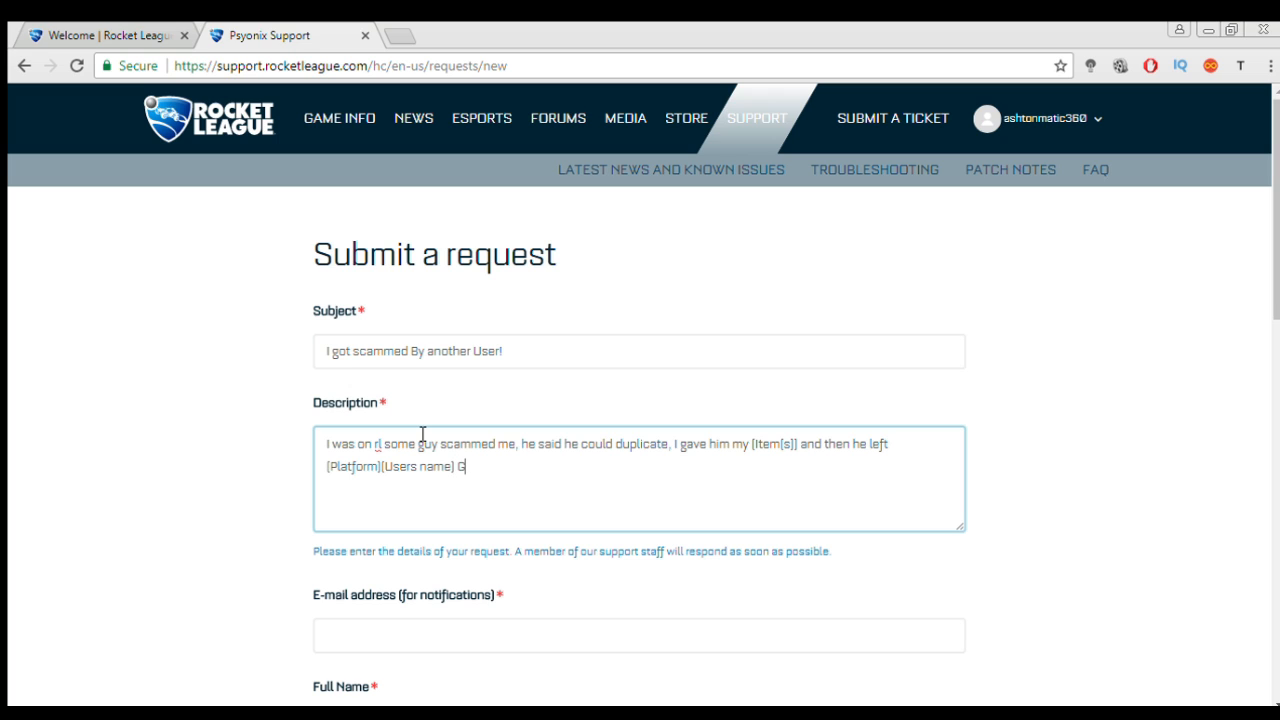
{"action": "key", "text": "Backspace"}
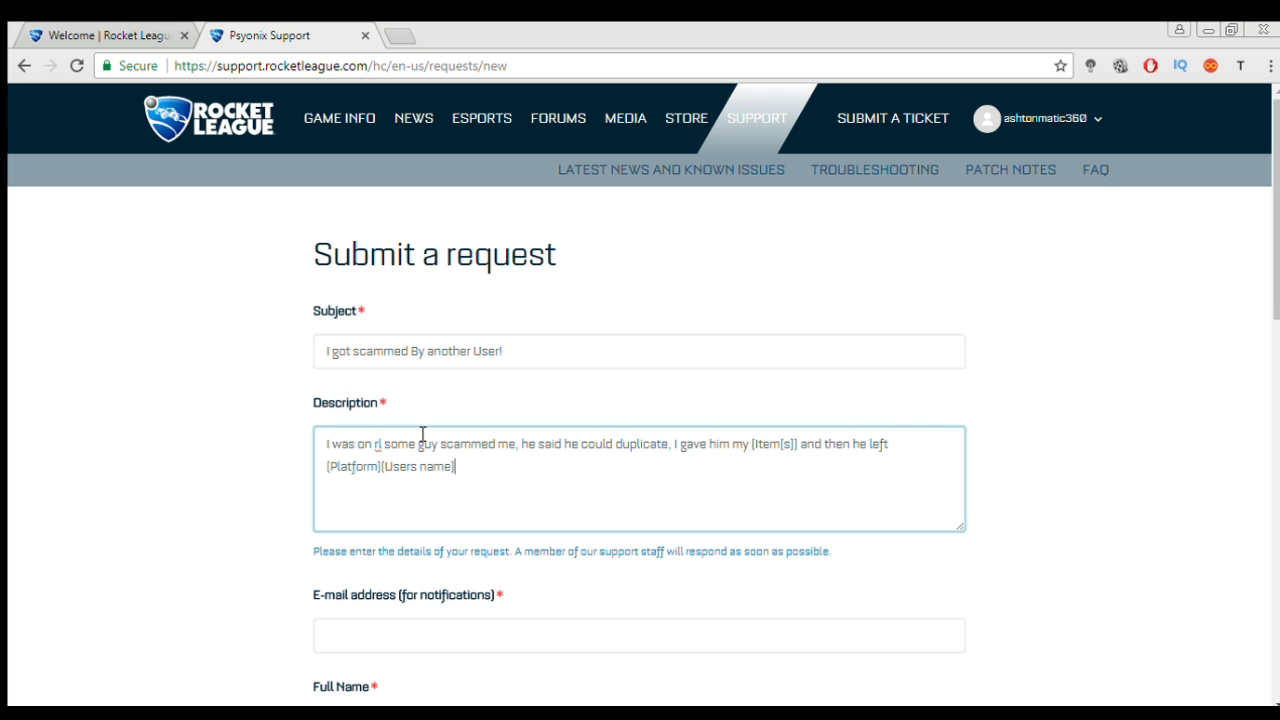
{"action": "type", "text": "PSN:"}
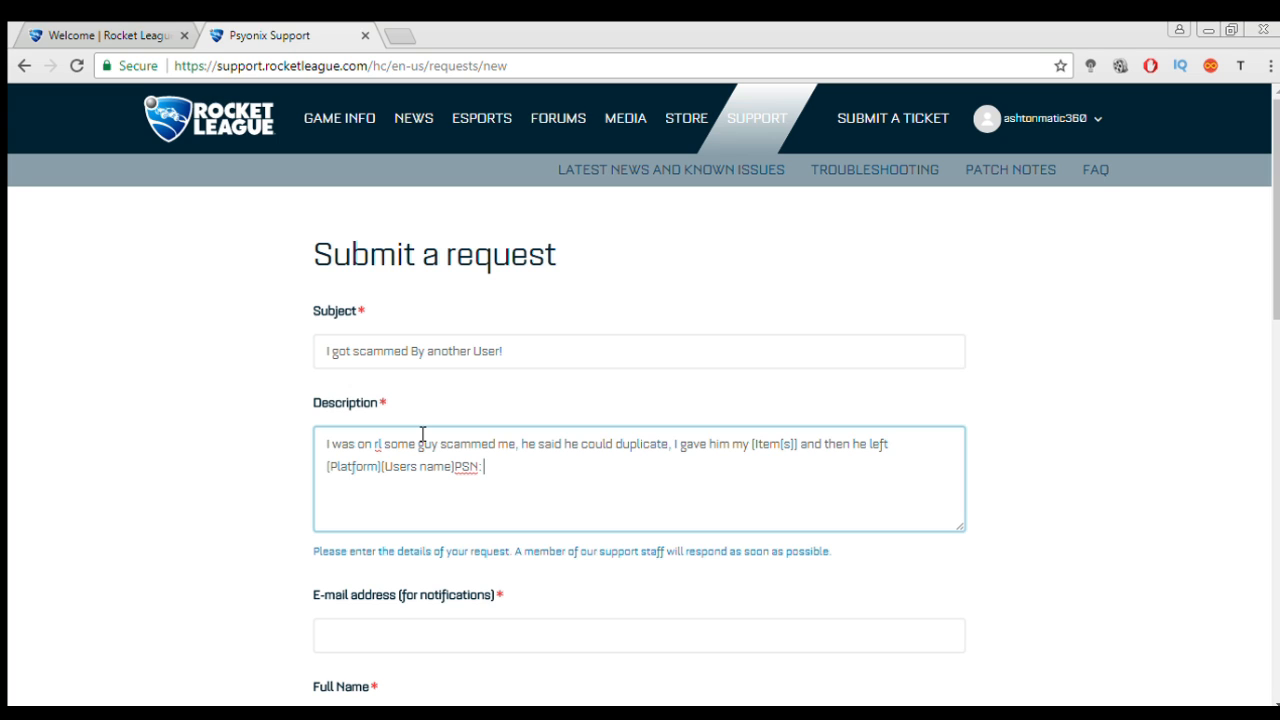
{"action": "type", "text": "GotScammed"}
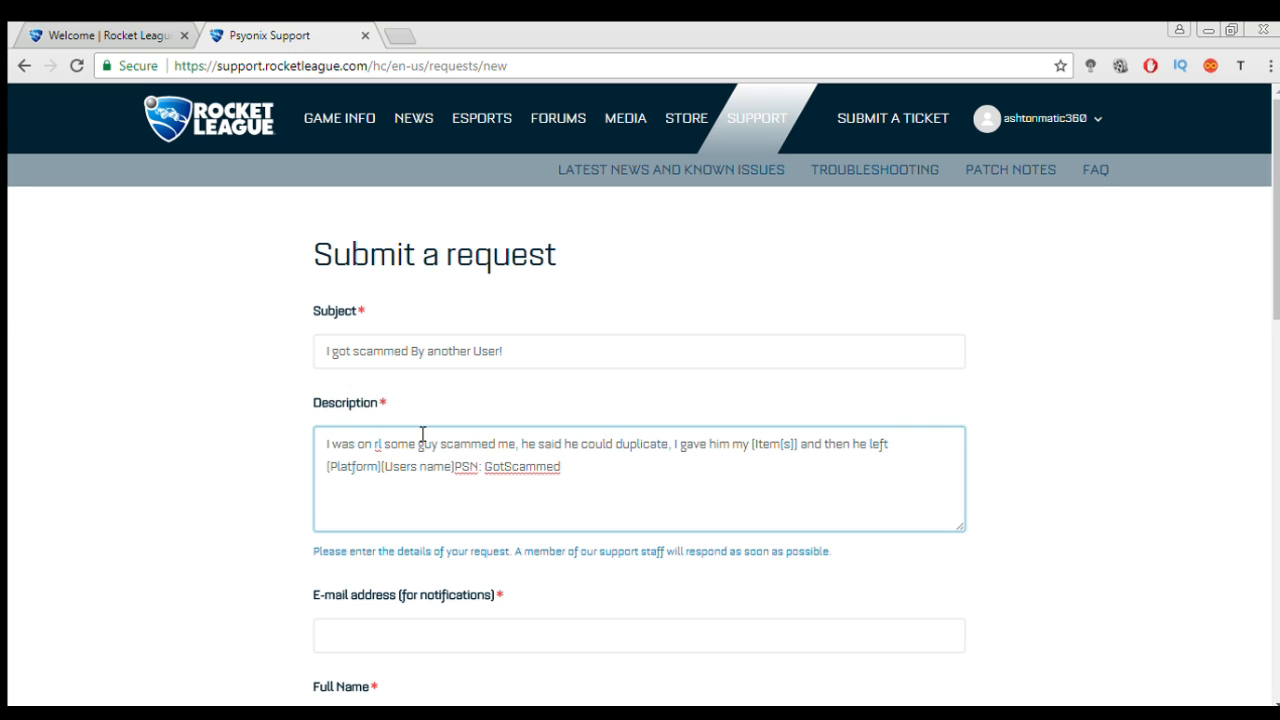
Add the date line to the description and move down to the e-mail field
{"action": "type", "text": "Date"}
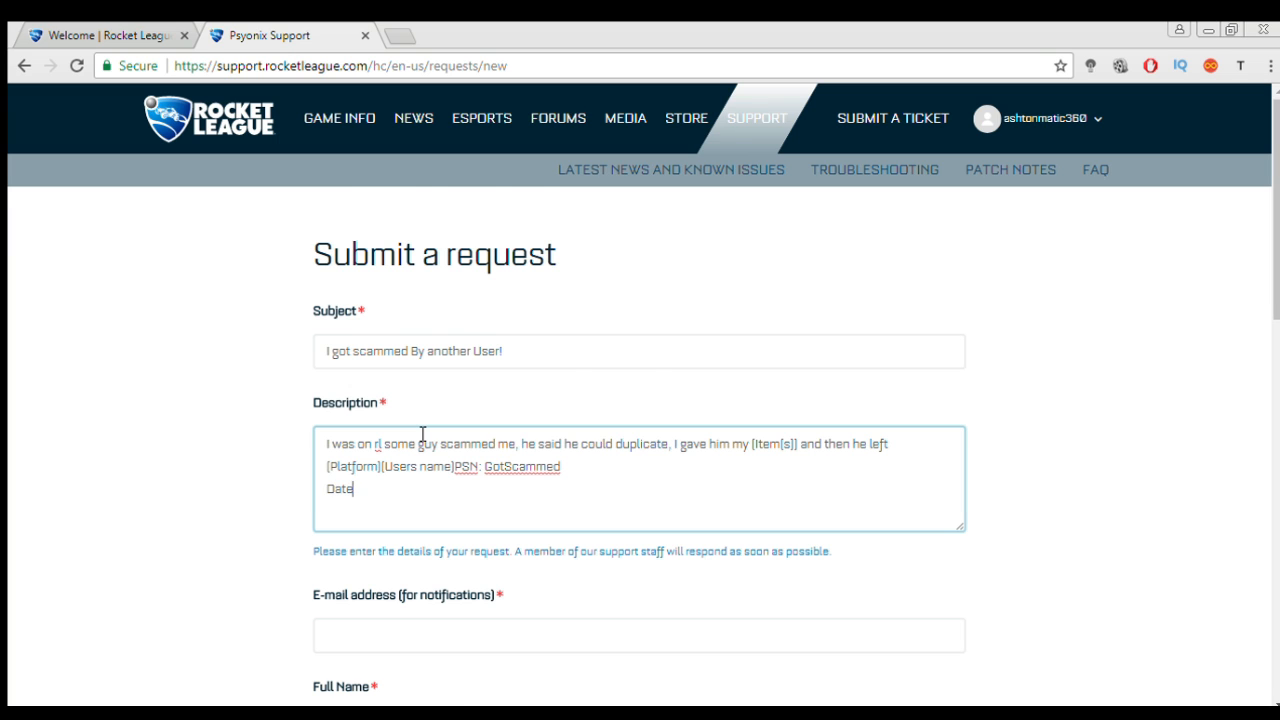
{"action": "scroll", "scroll_direction": "down", "scroll_amount": 3}
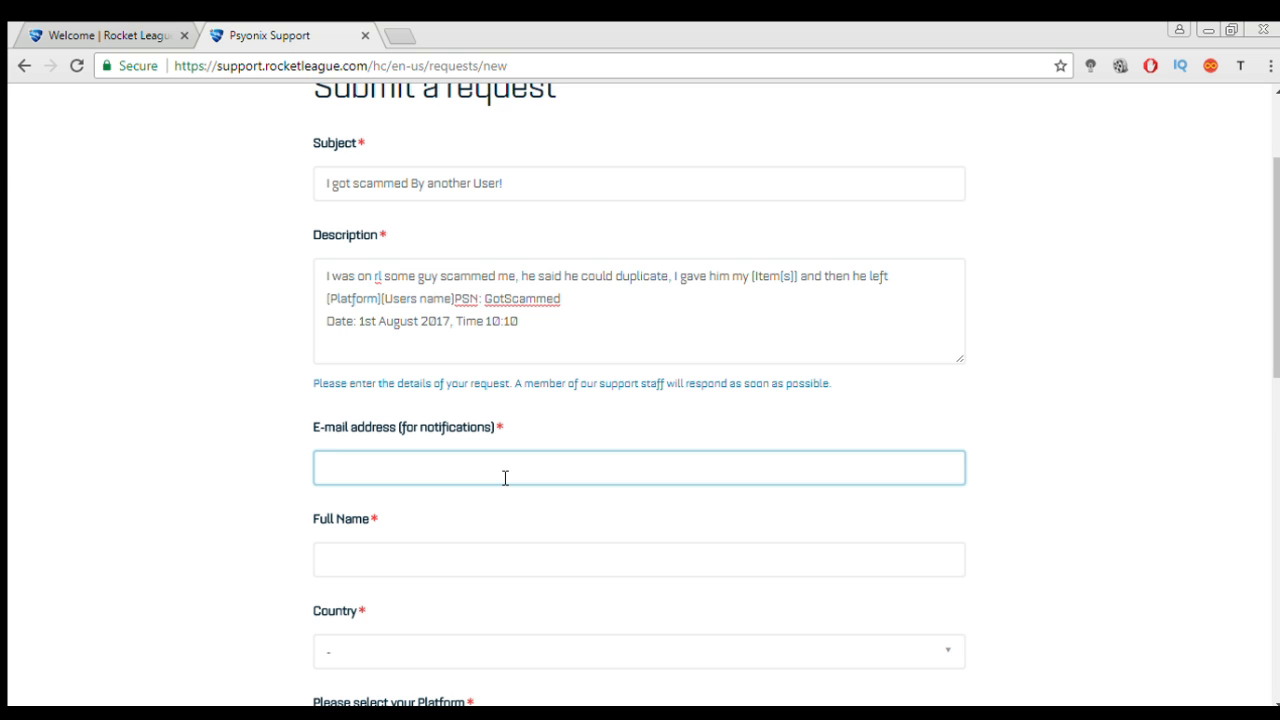
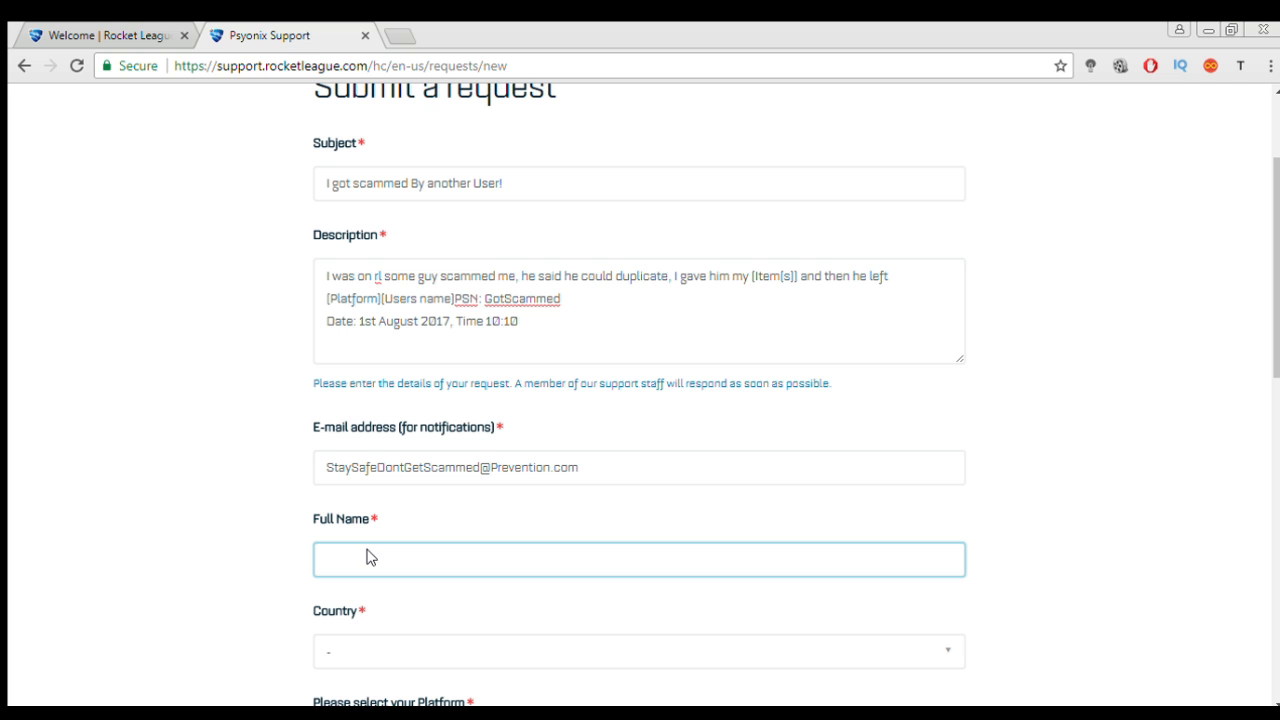
{"action": "left_click", "coordinate": [638, 652]}
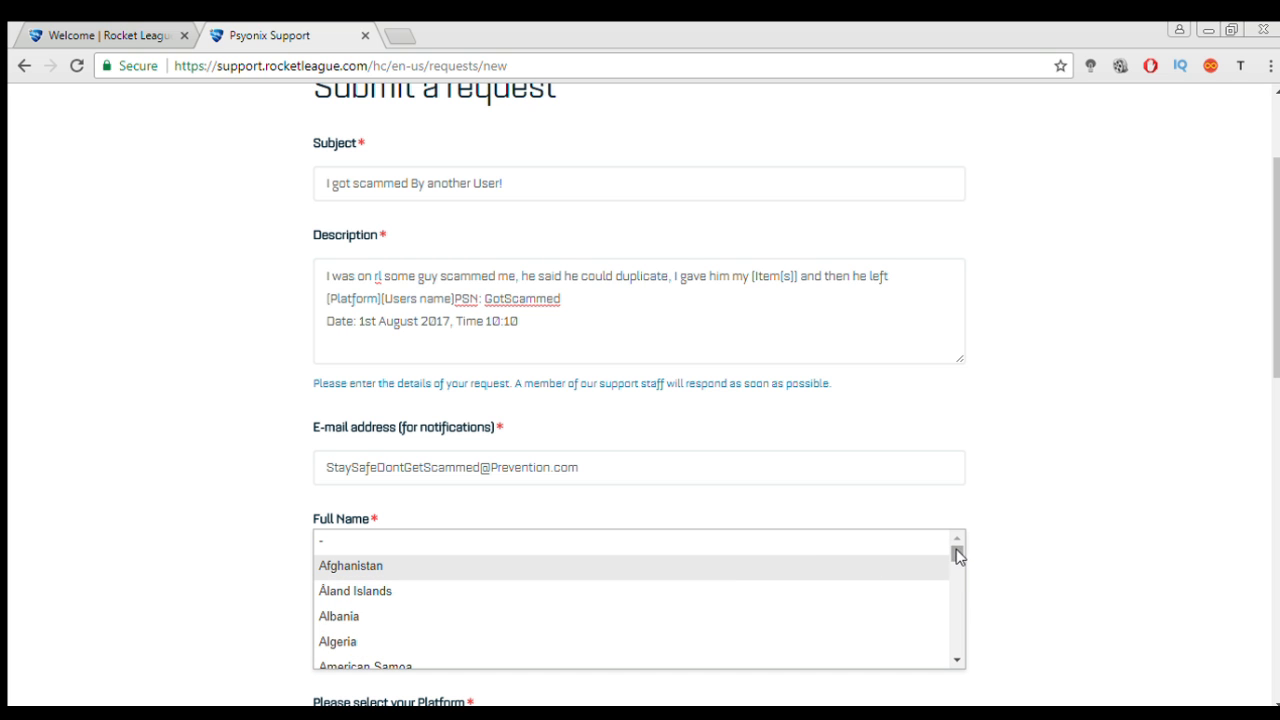
{"action": "left_click", "coordinate": [350, 564]}
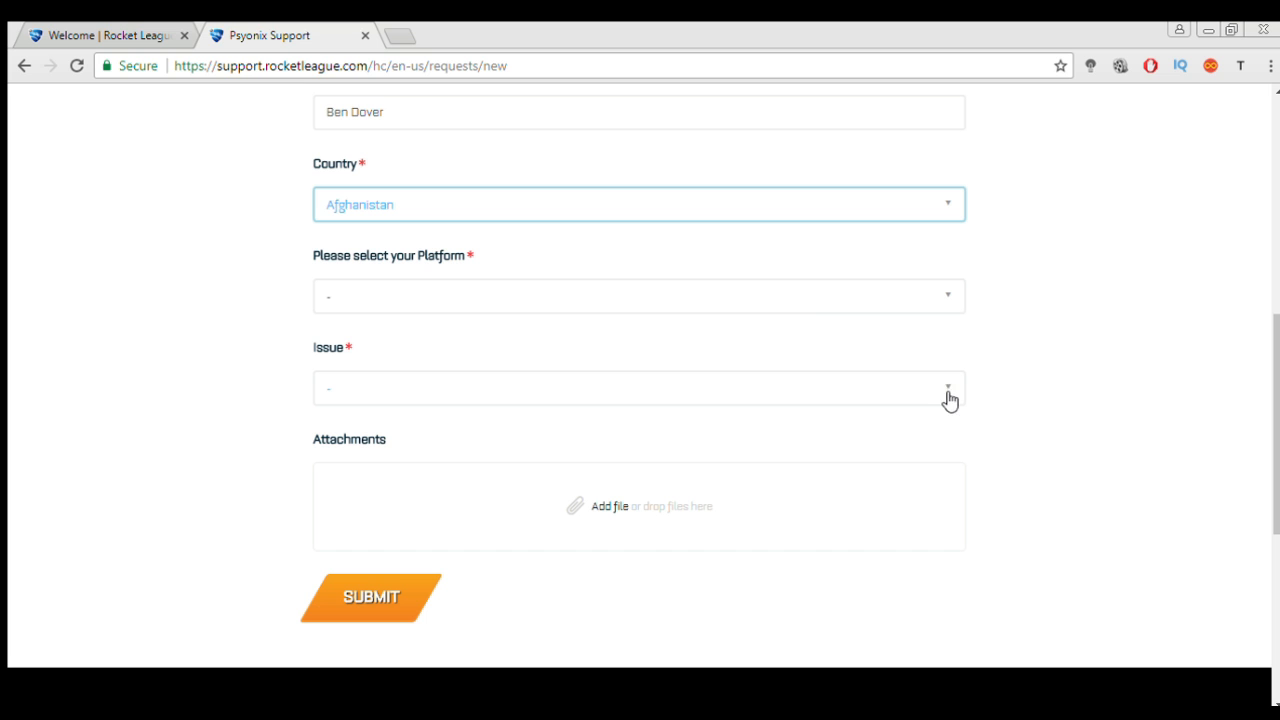
{"action": "left_click", "coordinate": [638, 296]}
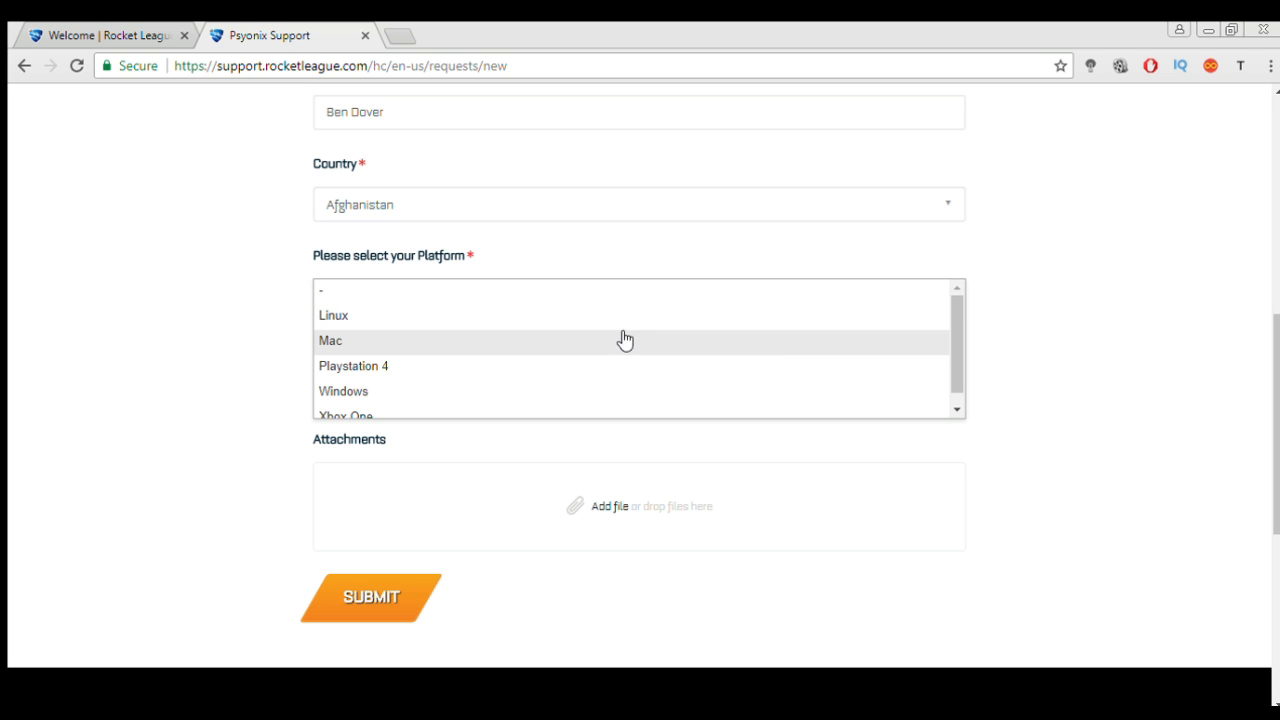
{"action": "left_click", "coordinate": [352, 364]}
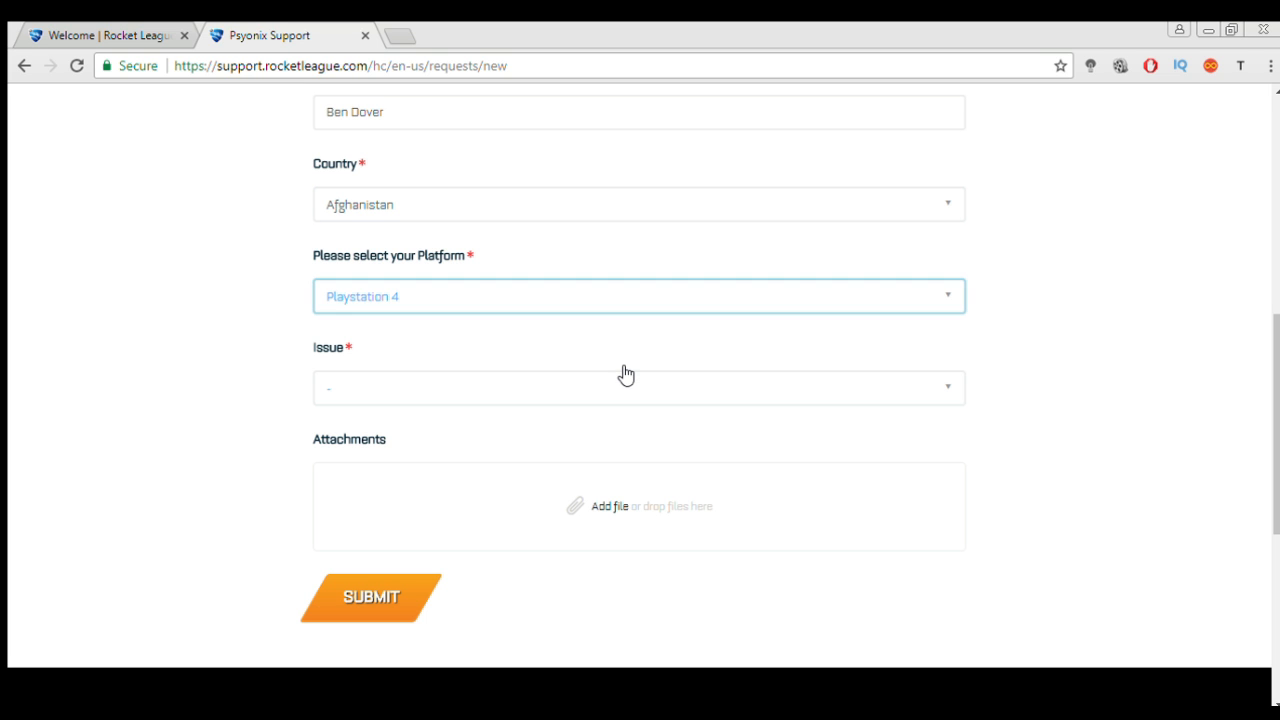
Set the issue type to 'Someone took my items'
{"action": "left_click", "coordinate": [638, 388]}
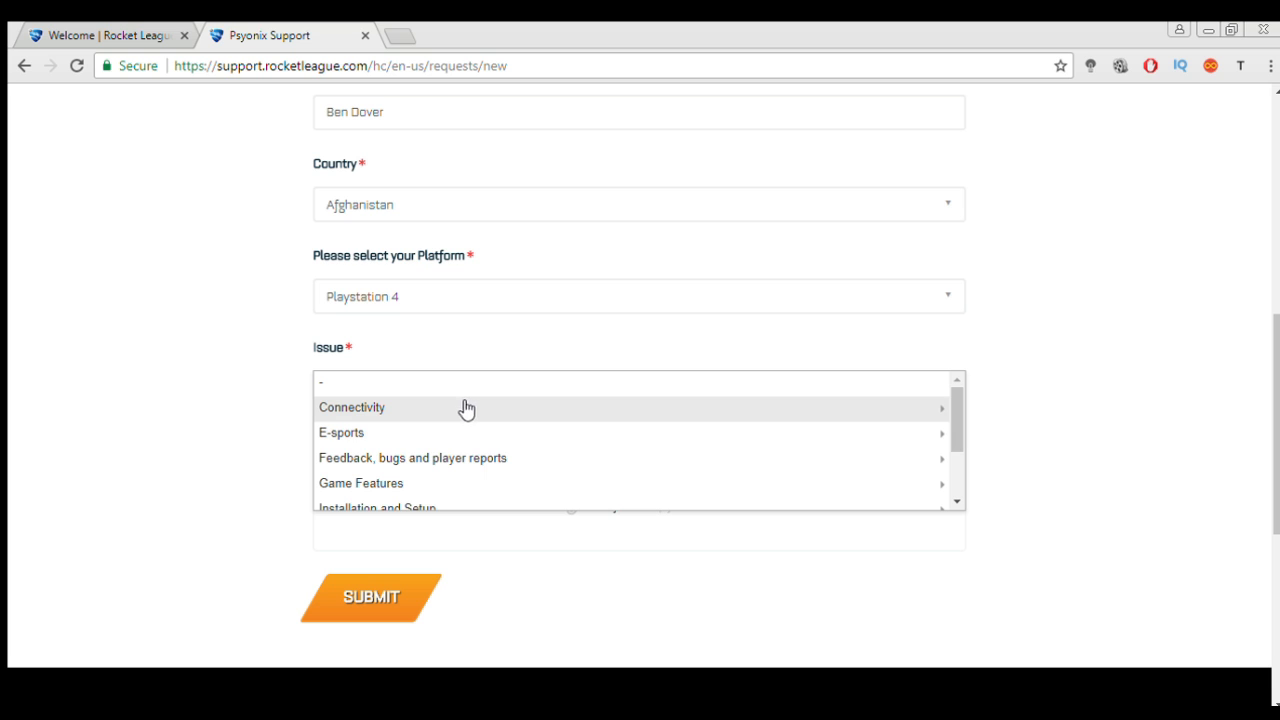
{"action": "mouse_move", "coordinate": [476, 458]}
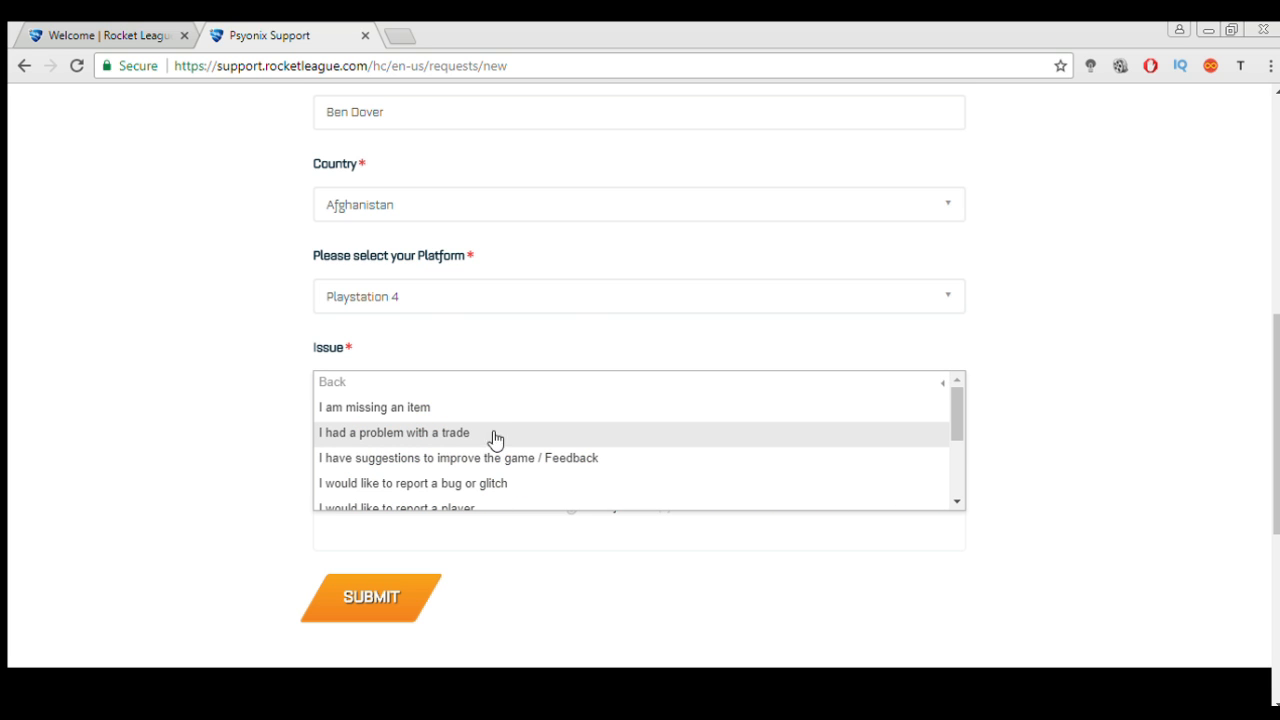
{"action": "mouse_move", "coordinate": [788, 394]}
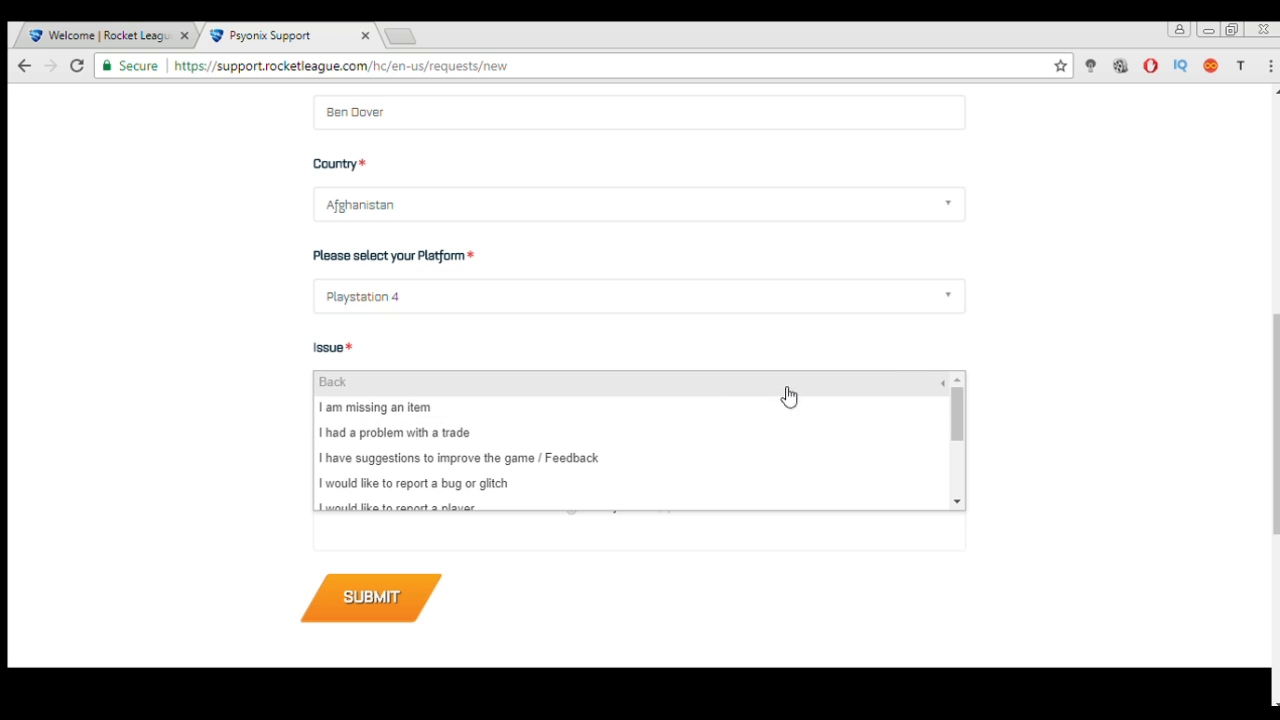
{"action": "scroll", "scroll_direction": "down", "scroll_amount": 3}
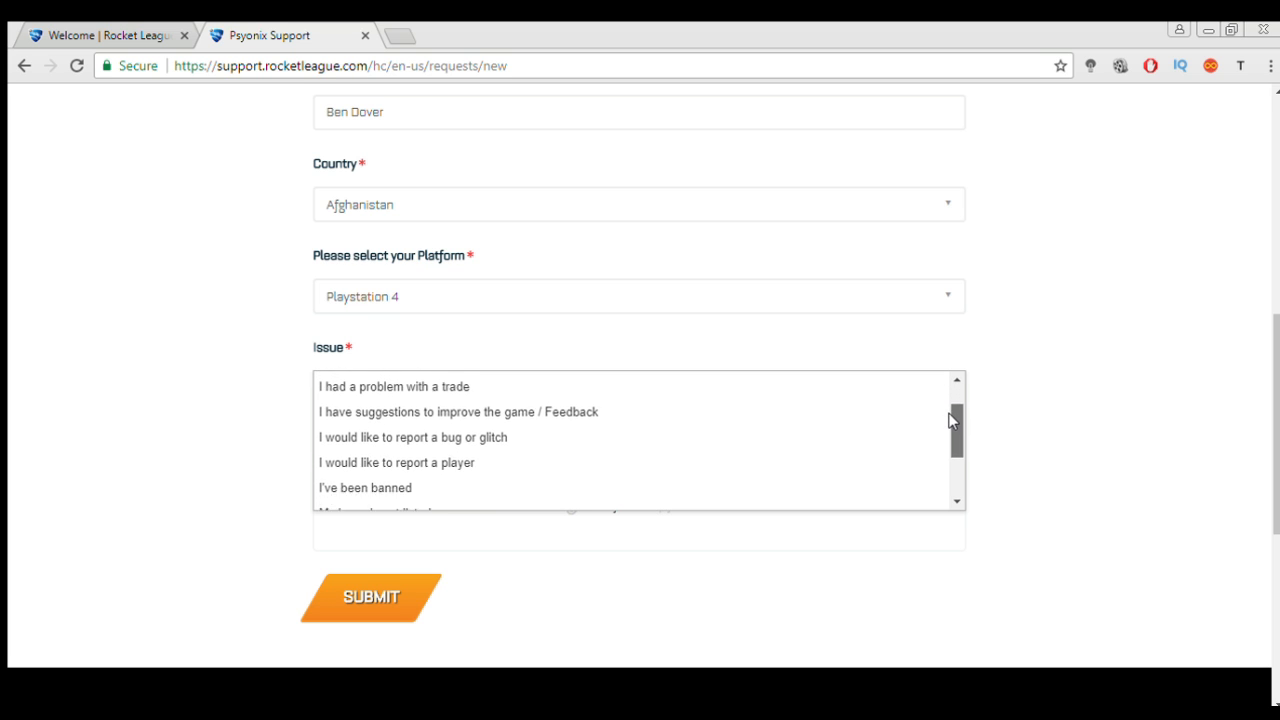
{"action": "scroll", "scroll_direction": "down", "scroll_amount": 3}
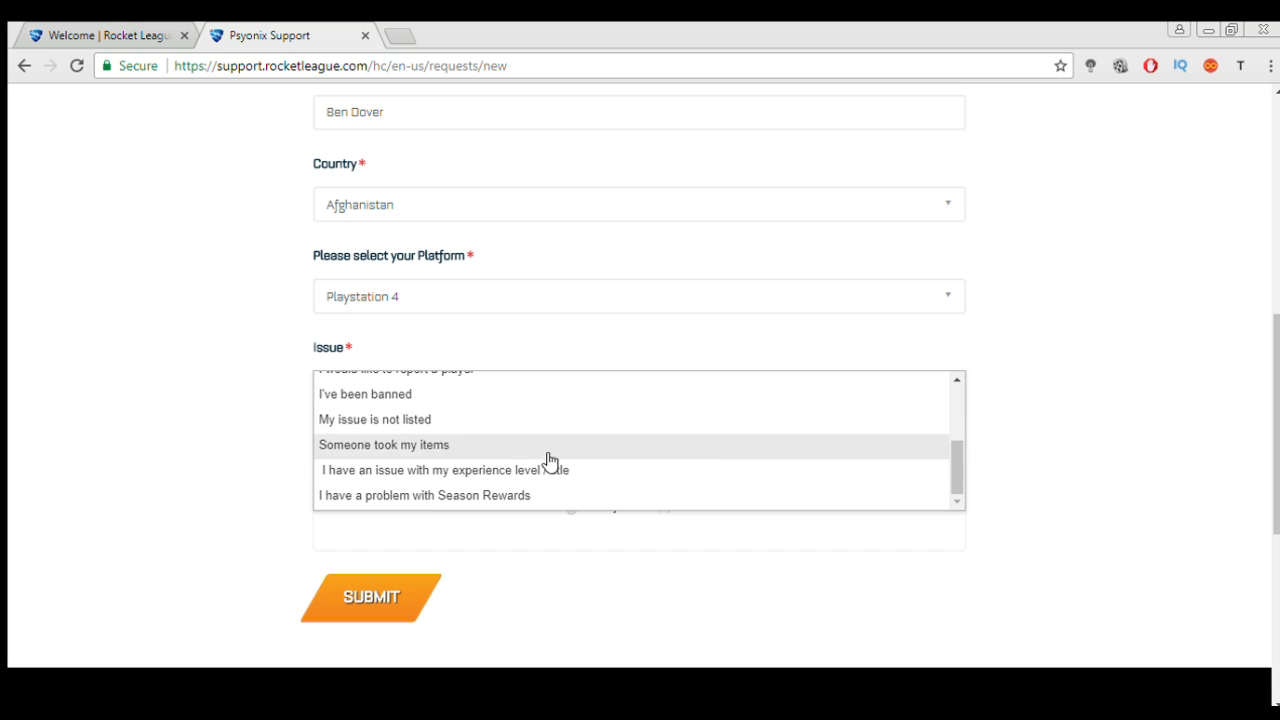
{"action": "left_click", "coordinate": [384, 444]}
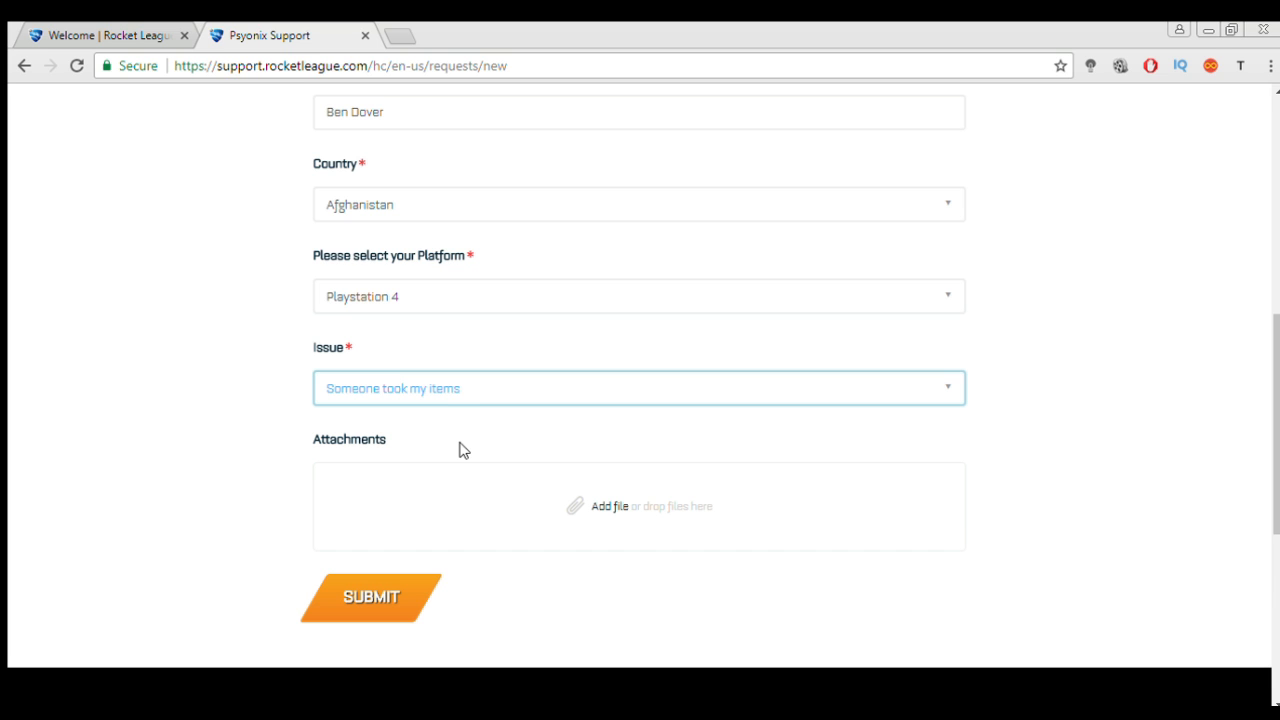
{"action": "left_click", "coordinate": [638, 388]}
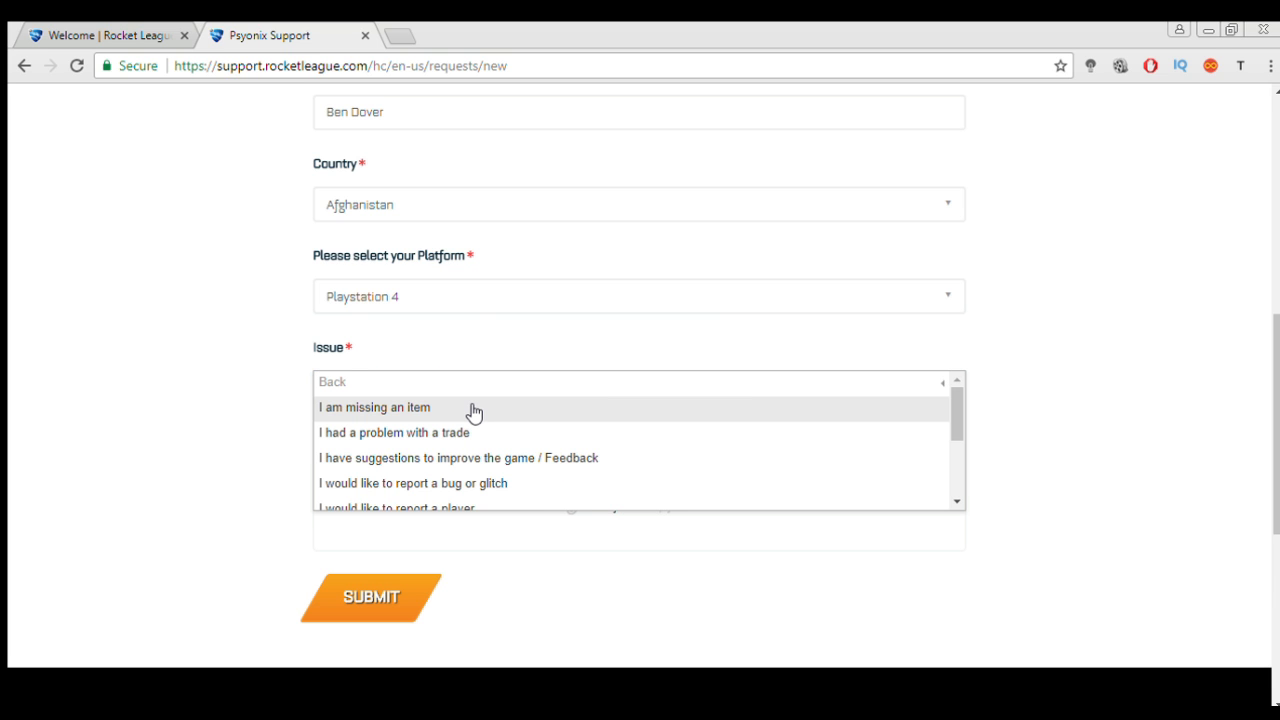
{"action": "scroll", "scroll_direction": "down", "scroll_amount": 3}
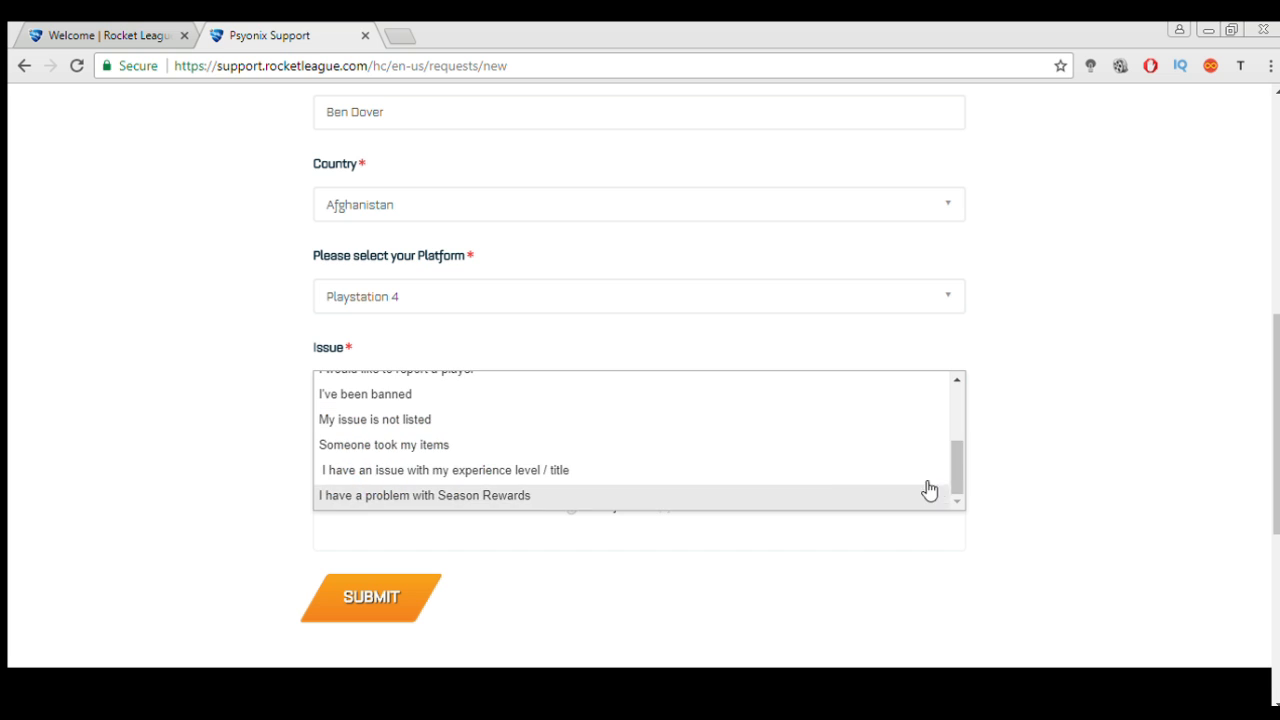
{"action": "left_click", "coordinate": [384, 444]}
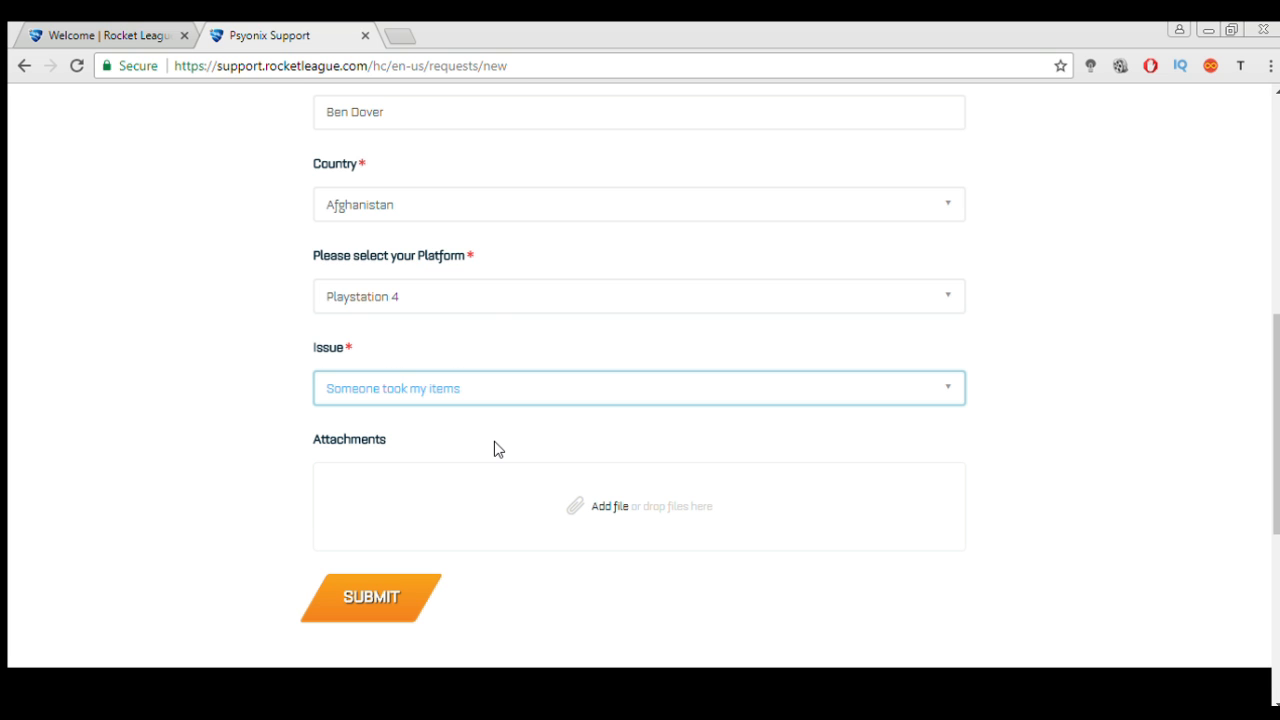
{"action": "mouse_move", "coordinate": [558, 558]}
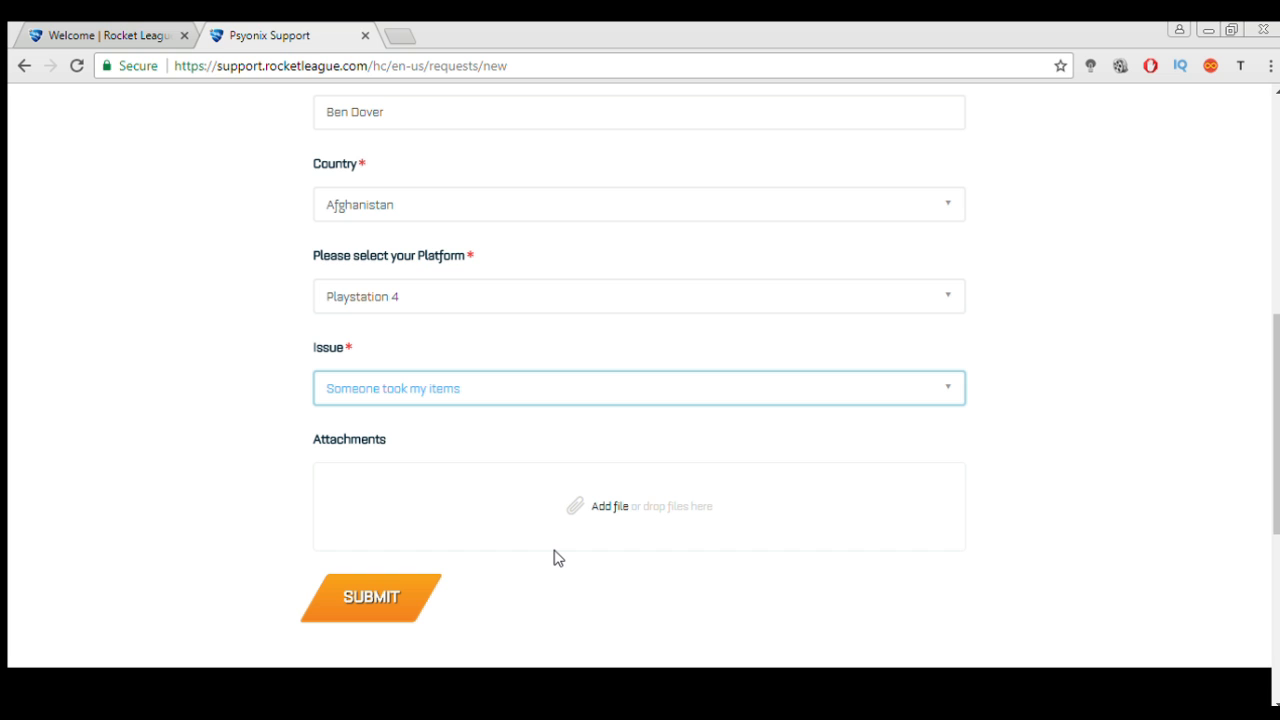
{"action": "mouse_move", "coordinate": [616, 618]}
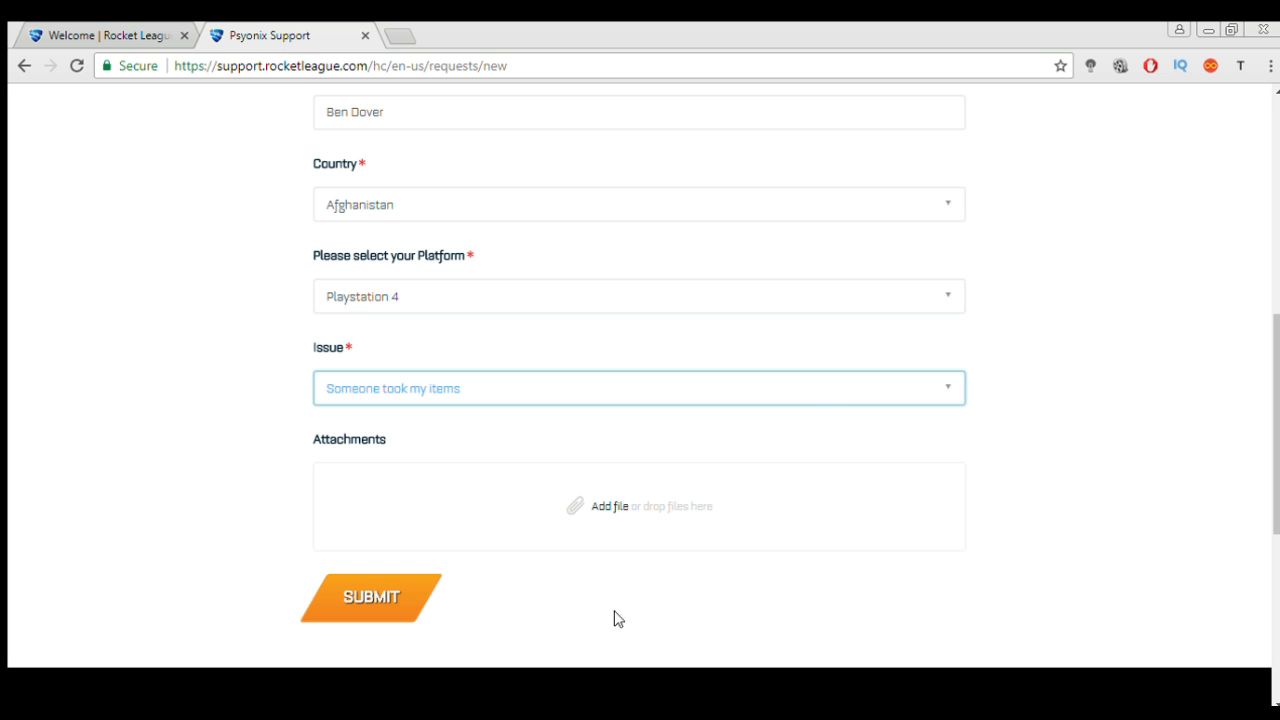
{"action": "mouse_move", "coordinate": [784, 456]}
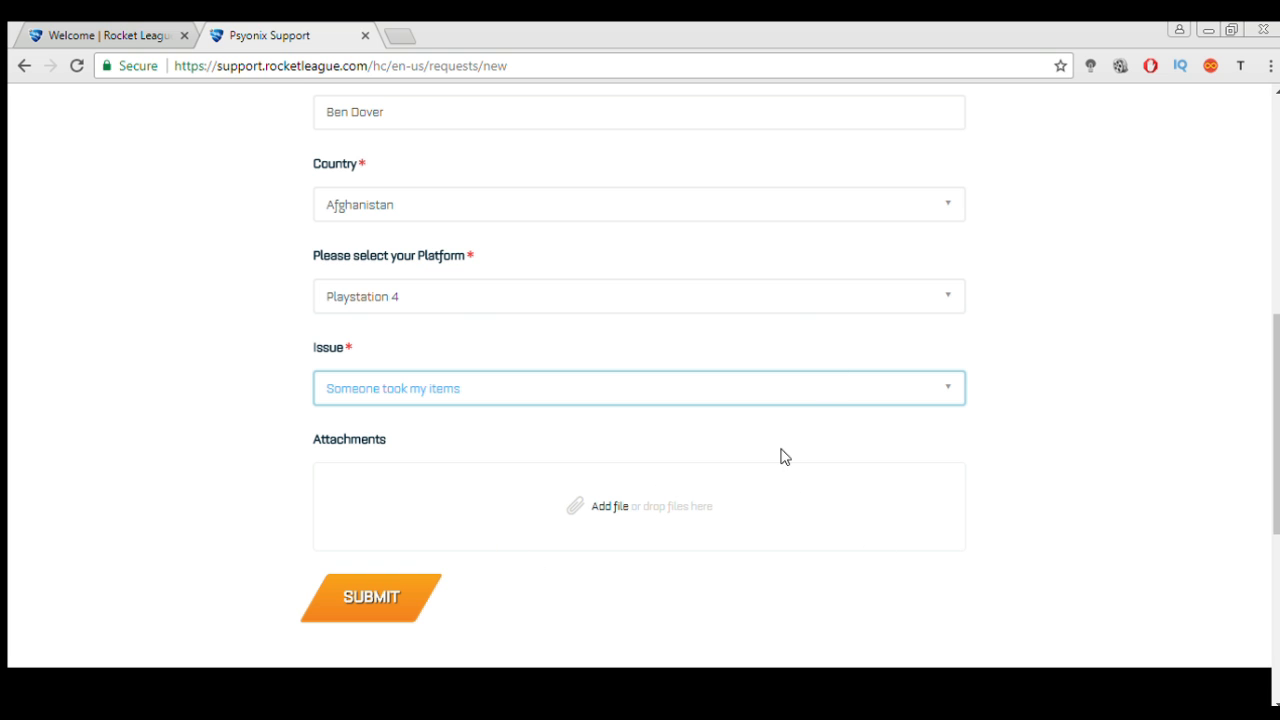
{"action": "mouse_move", "coordinate": [432, 588]}
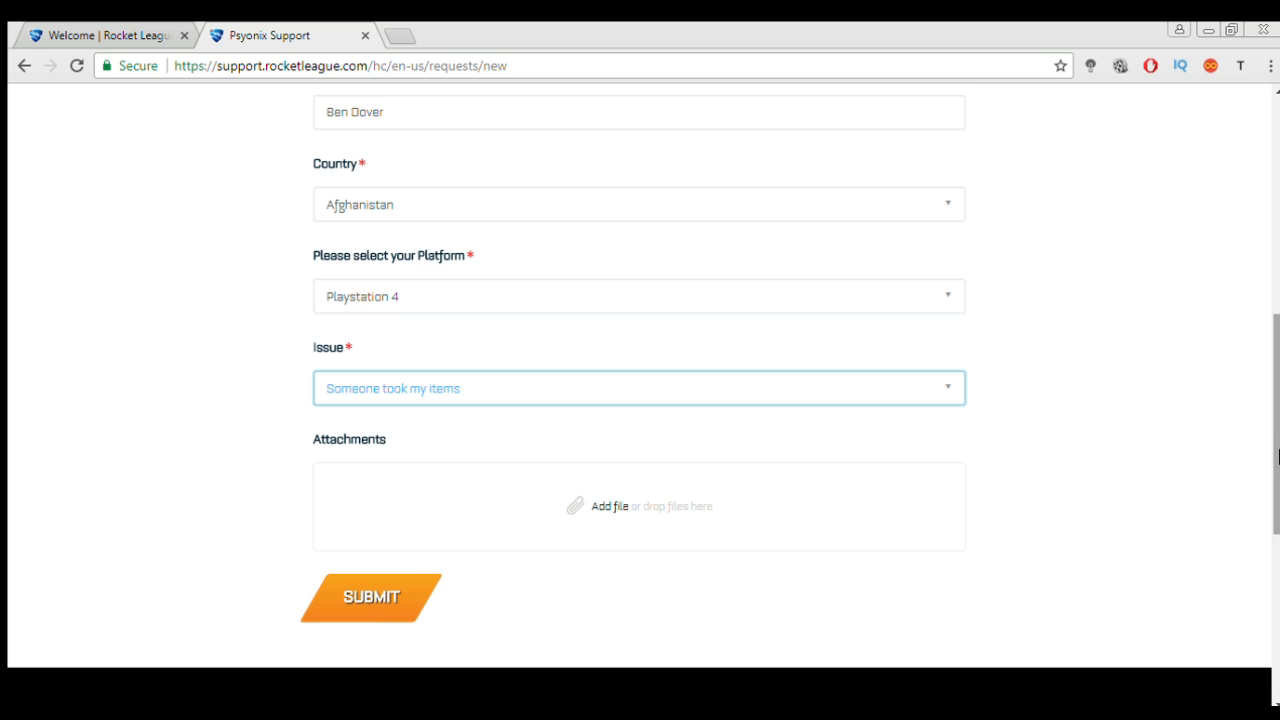
{"action": "scroll", "scroll_direction": "up", "scroll_amount": 3}
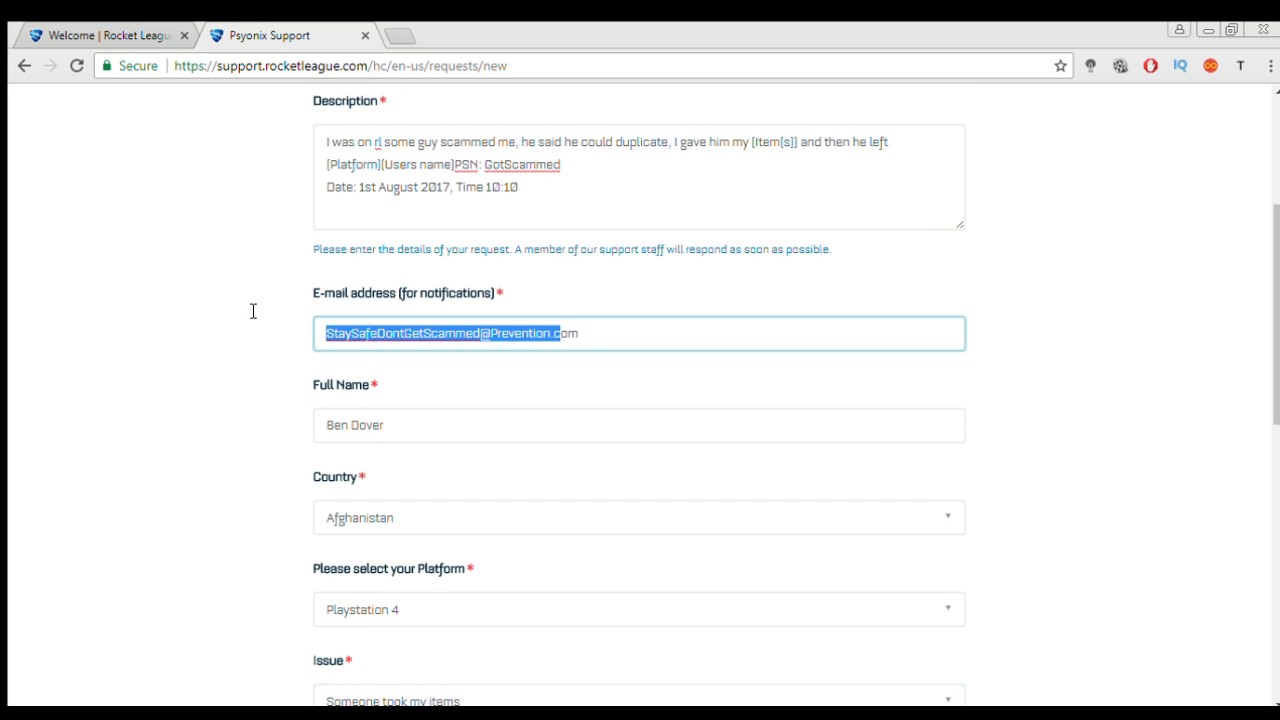
{"action": "mouse_move", "coordinate": [248, 310]}
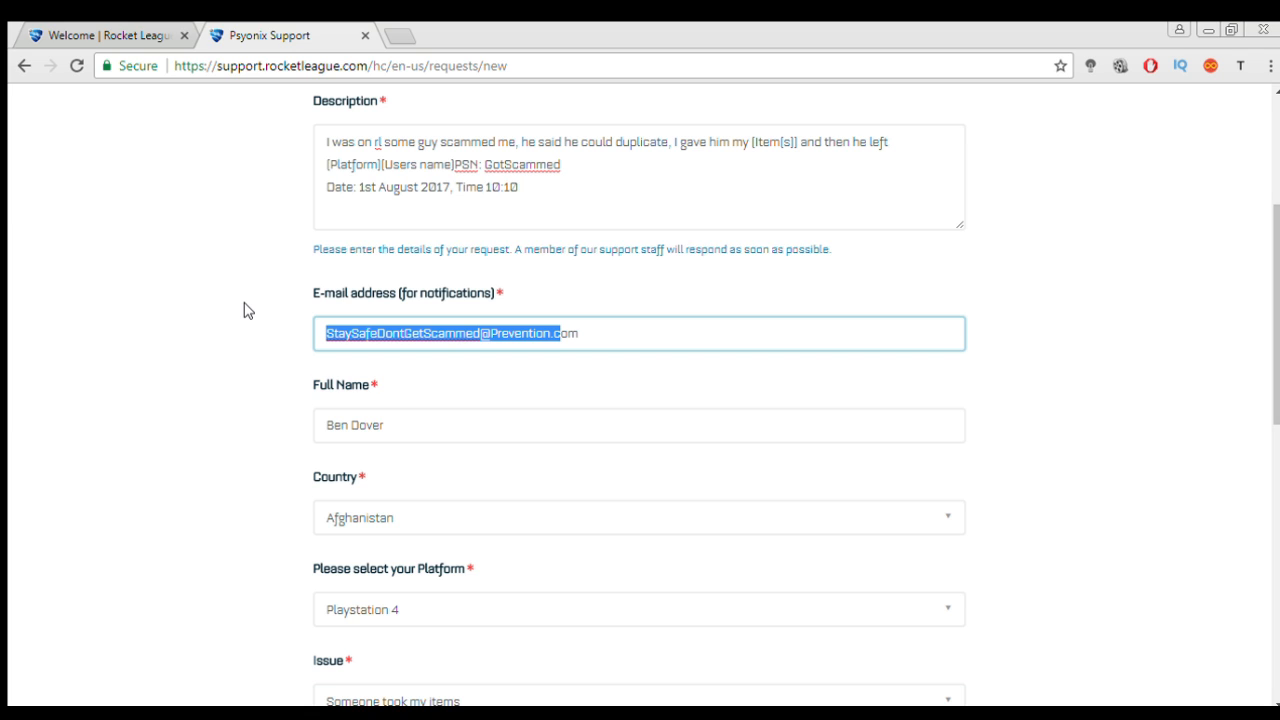